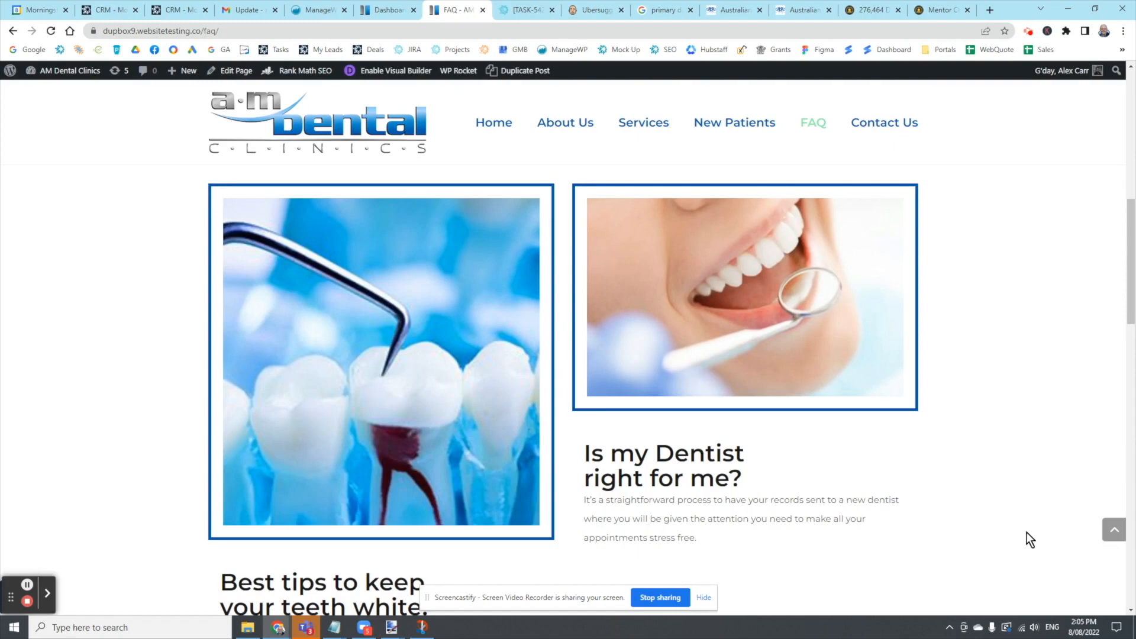
mouse_move(1022, 448)
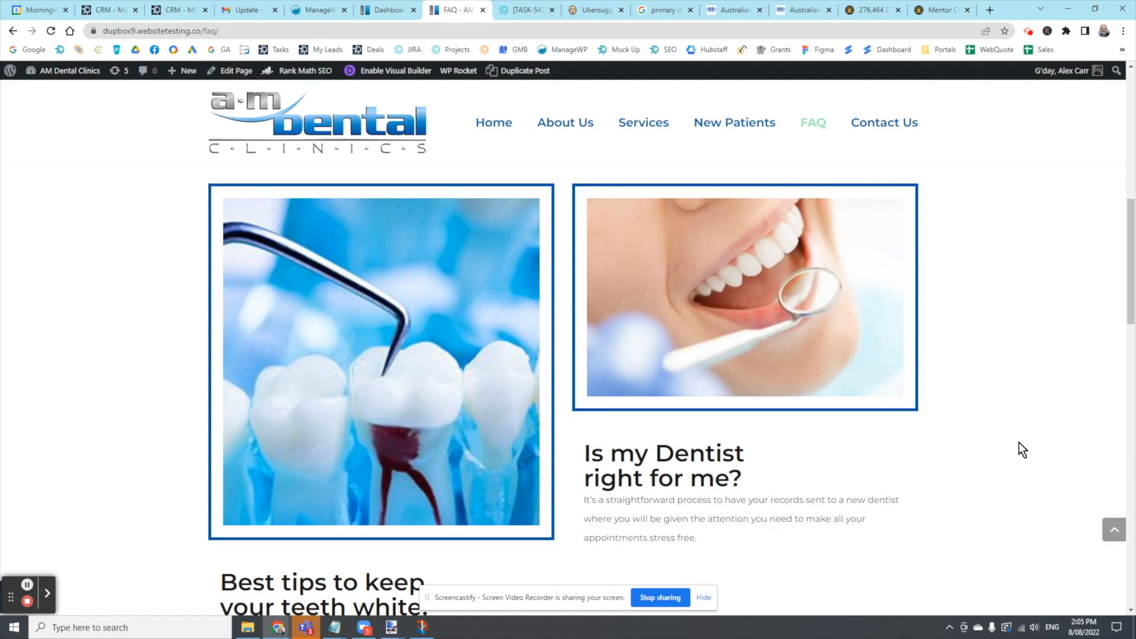
mouse_move(507, 387)
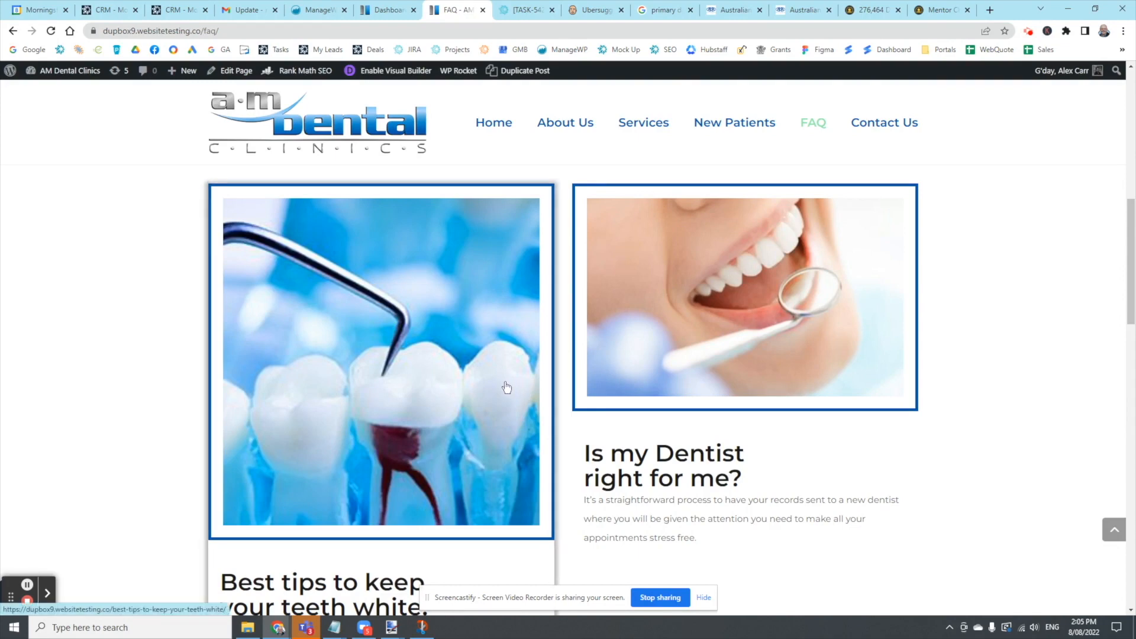
mouse_move(273, 430)
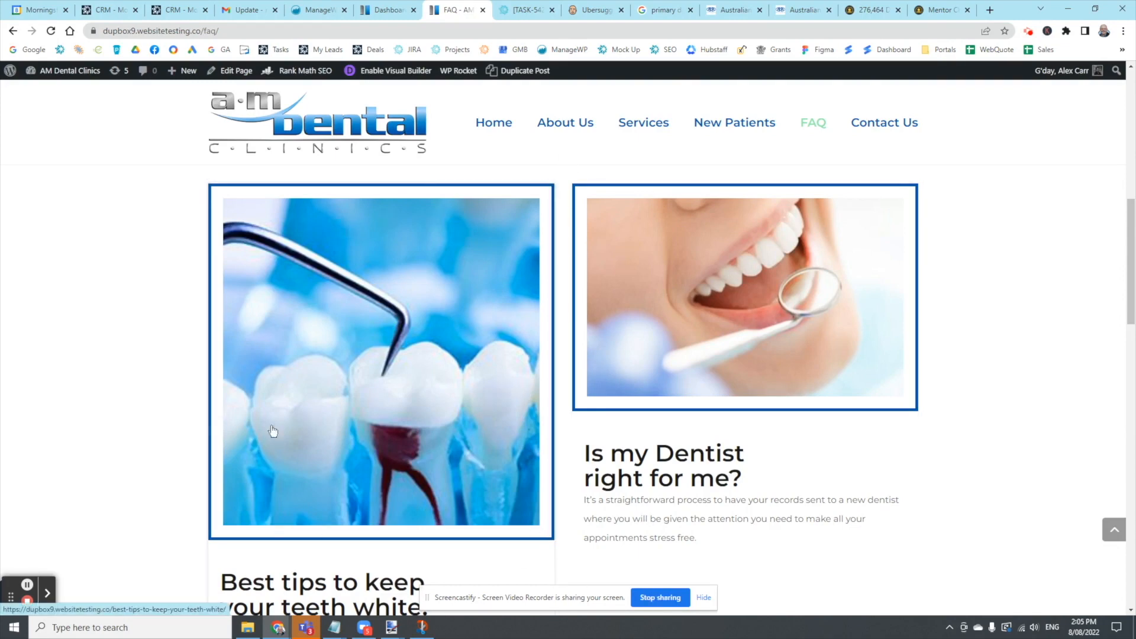
mouse_move(289, 143)
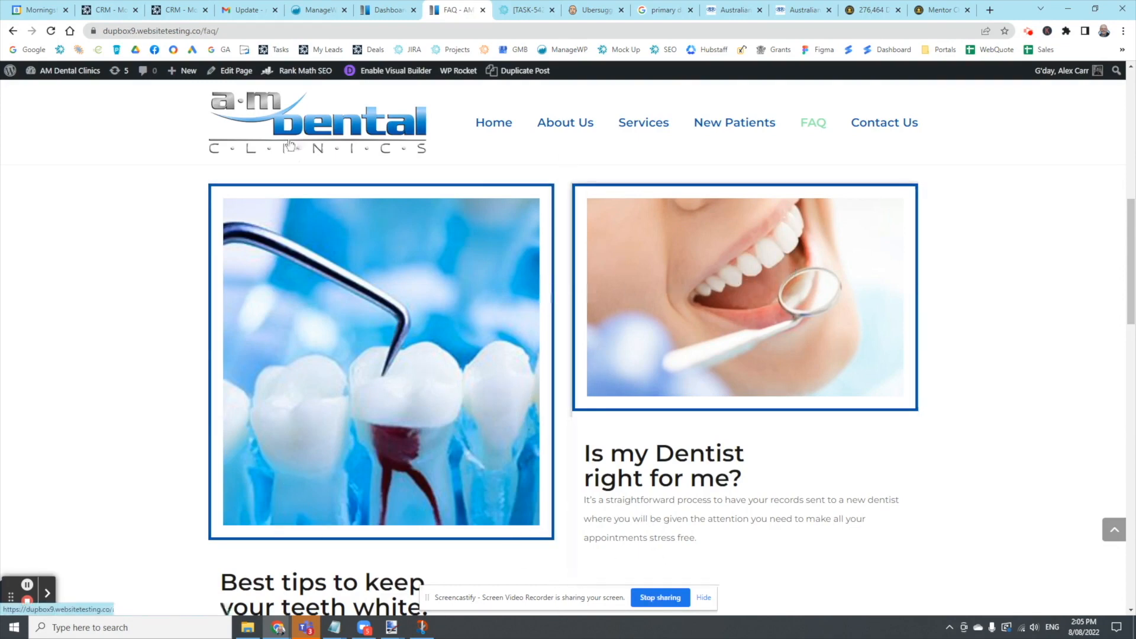
mouse_move(525, 479)
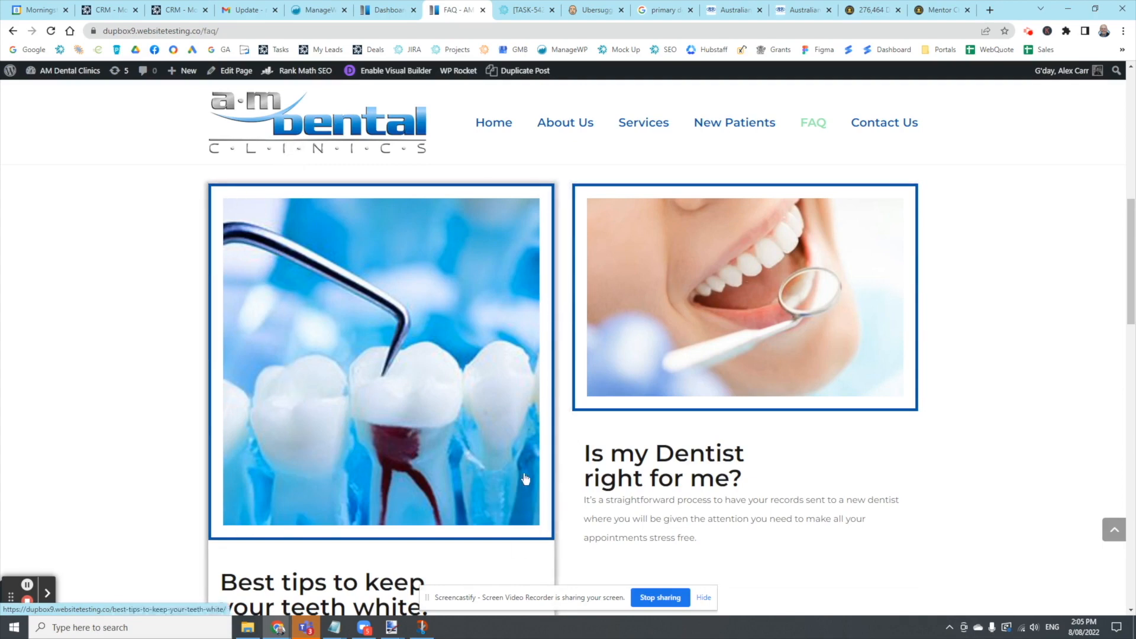
mouse_move(542, 489)
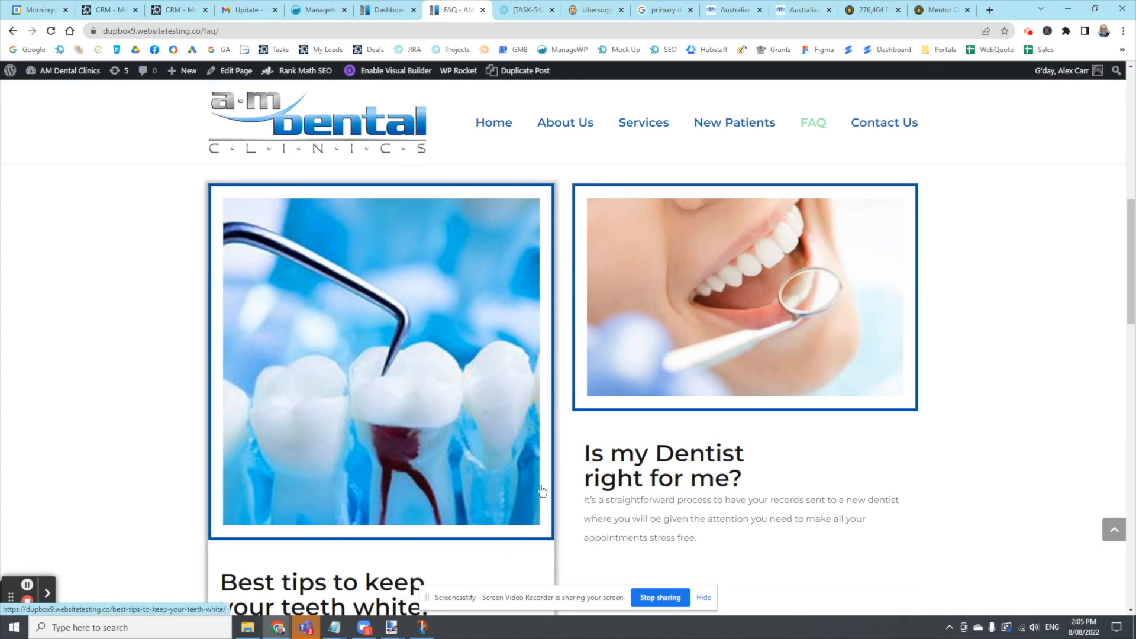
mouse_move(724, 410)
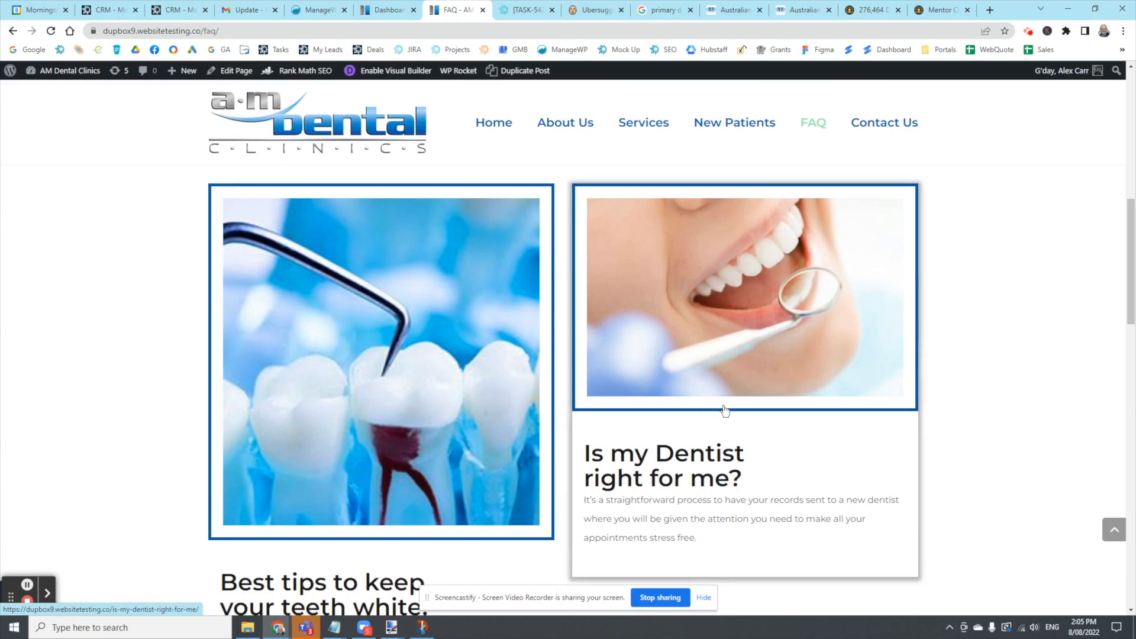
mouse_move(869, 412)
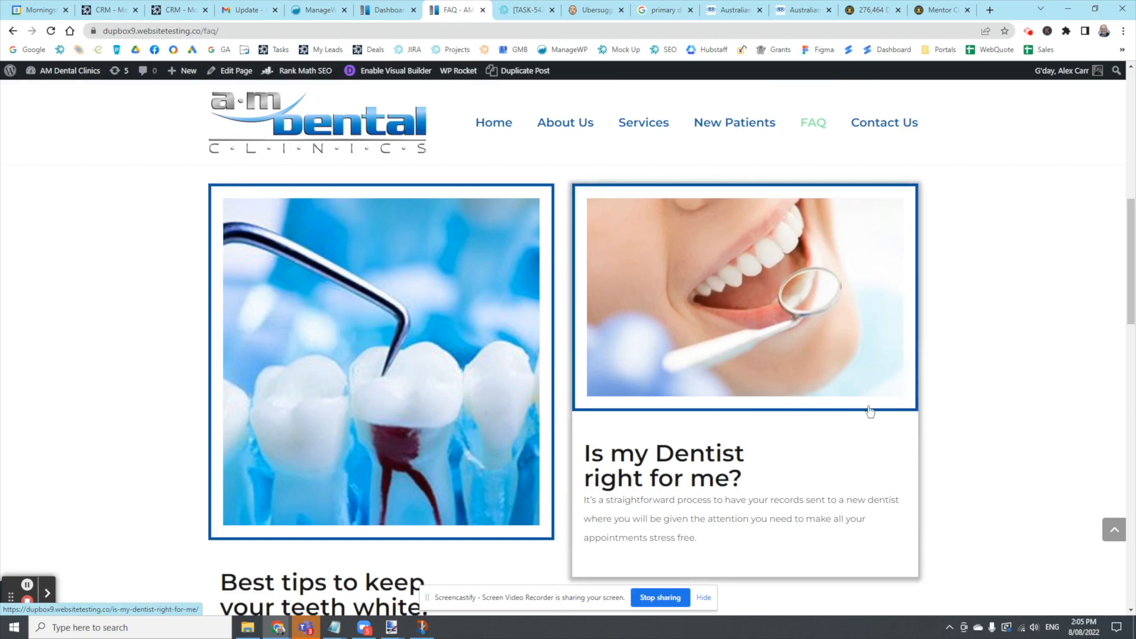
mouse_move(912, 350)
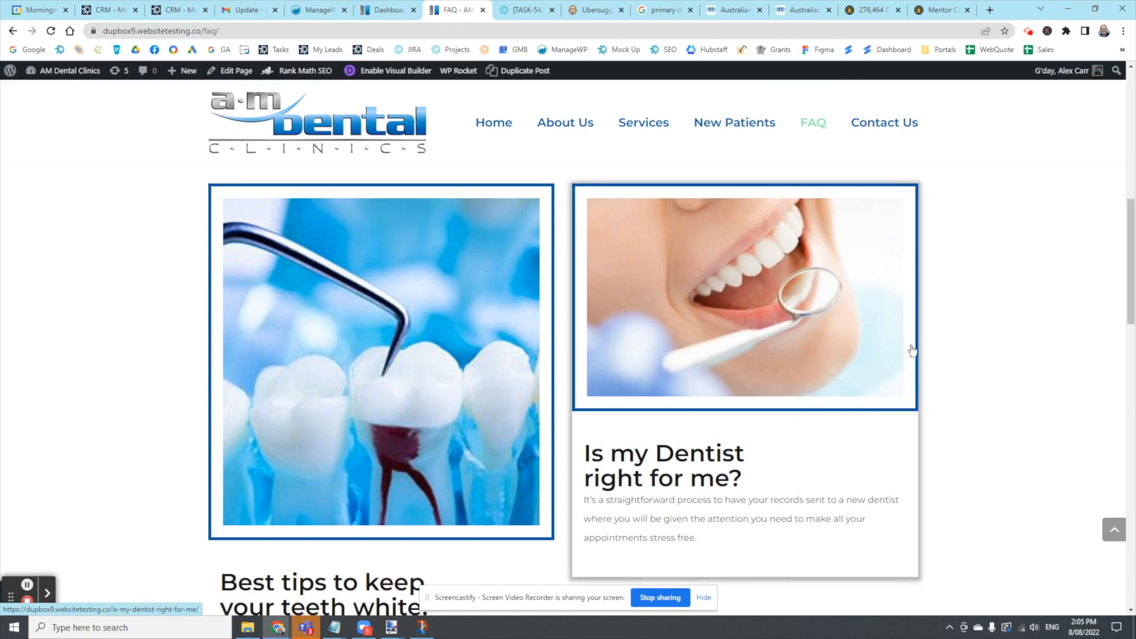
mouse_move(366, 283)
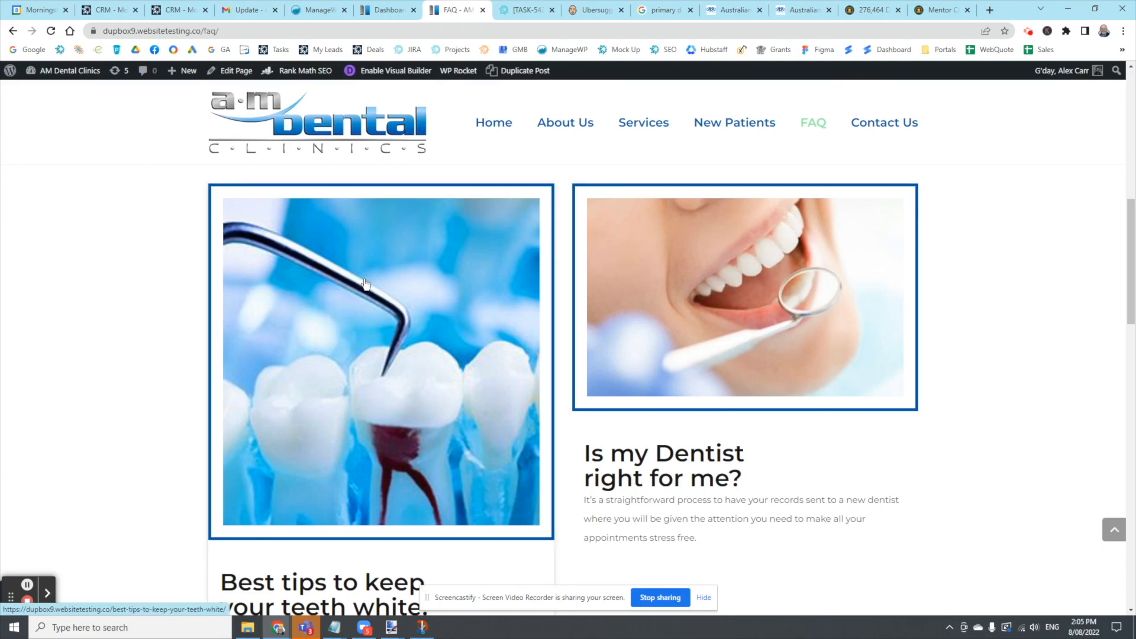
mouse_move(348, 451)
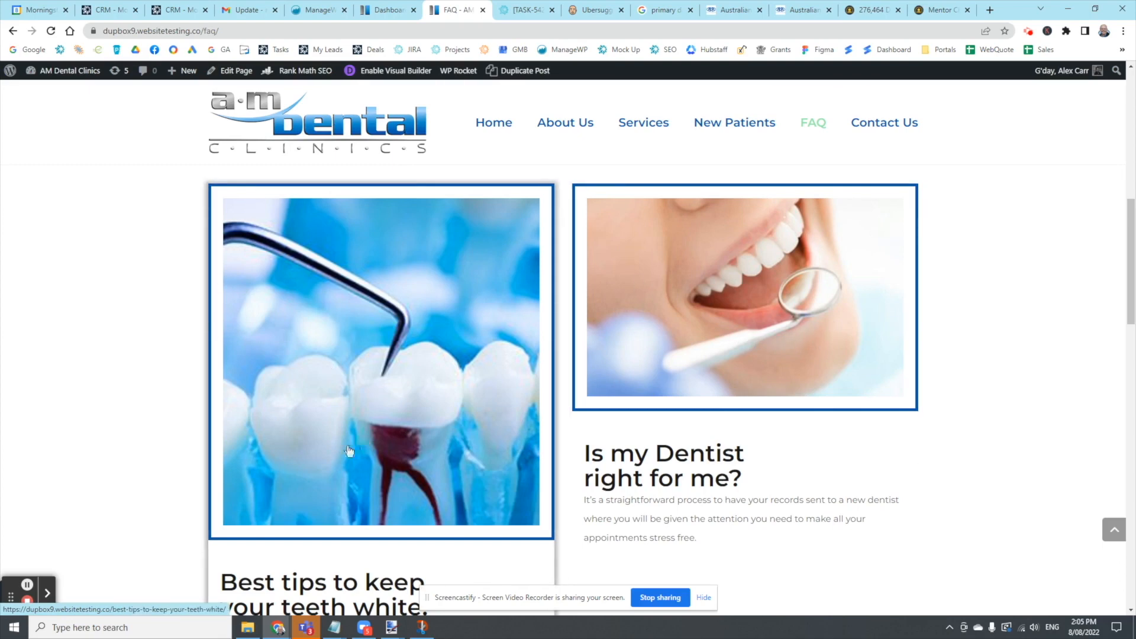
mouse_move(379, 394)
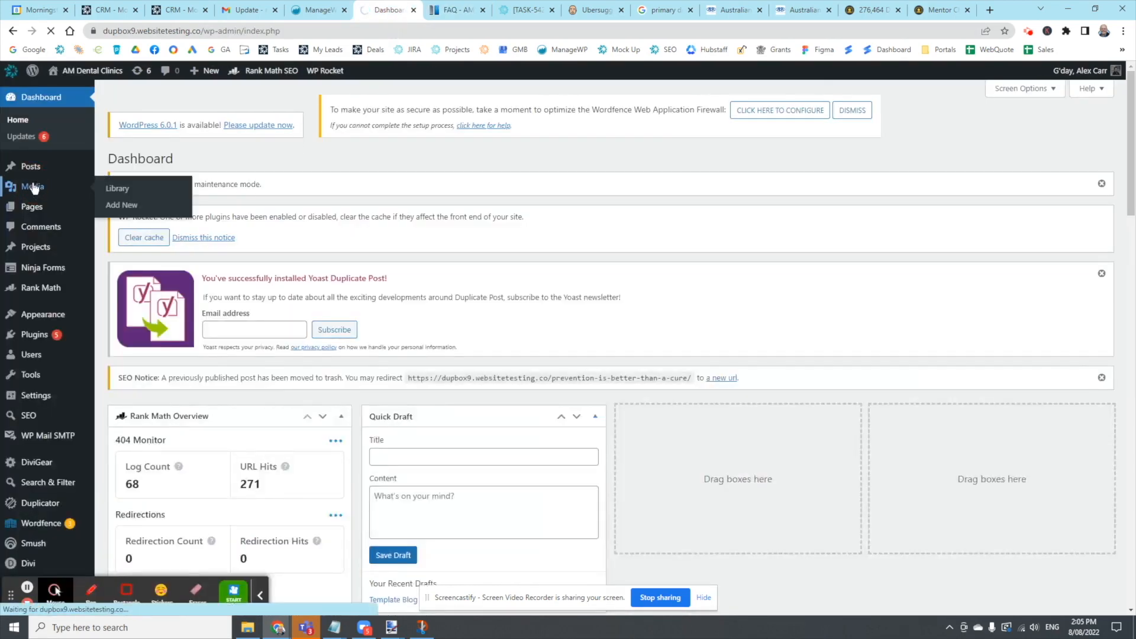
Open the Edit Media page for the 'Choosing a Dentist in Melton' image (faq-3.jpg) from the media library.
left_click(117, 188)
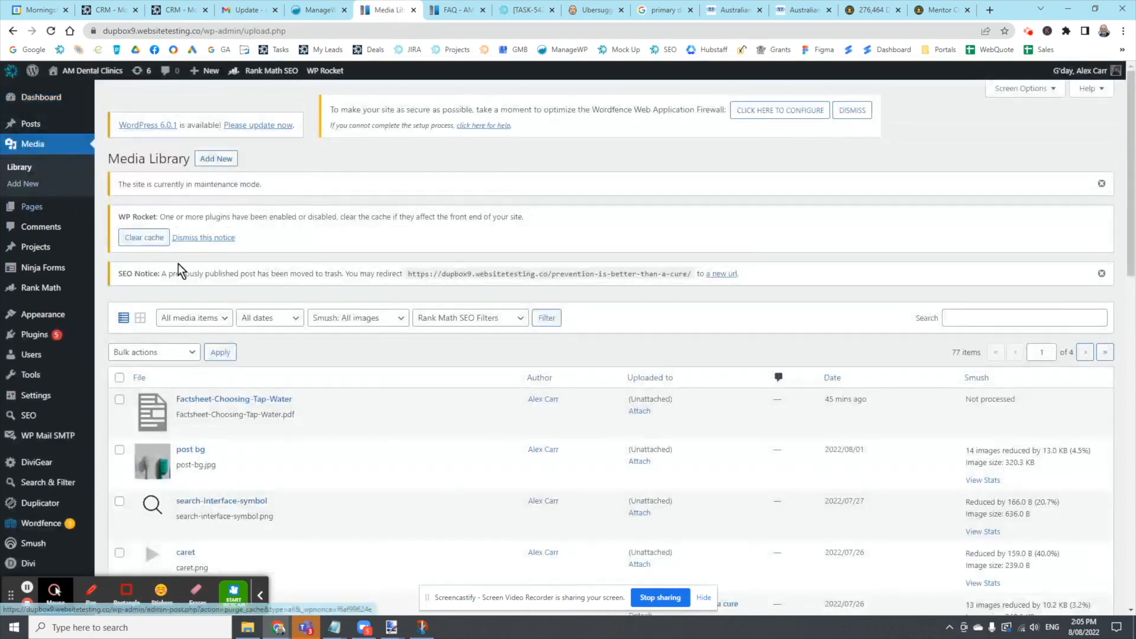
scroll("down", 3)
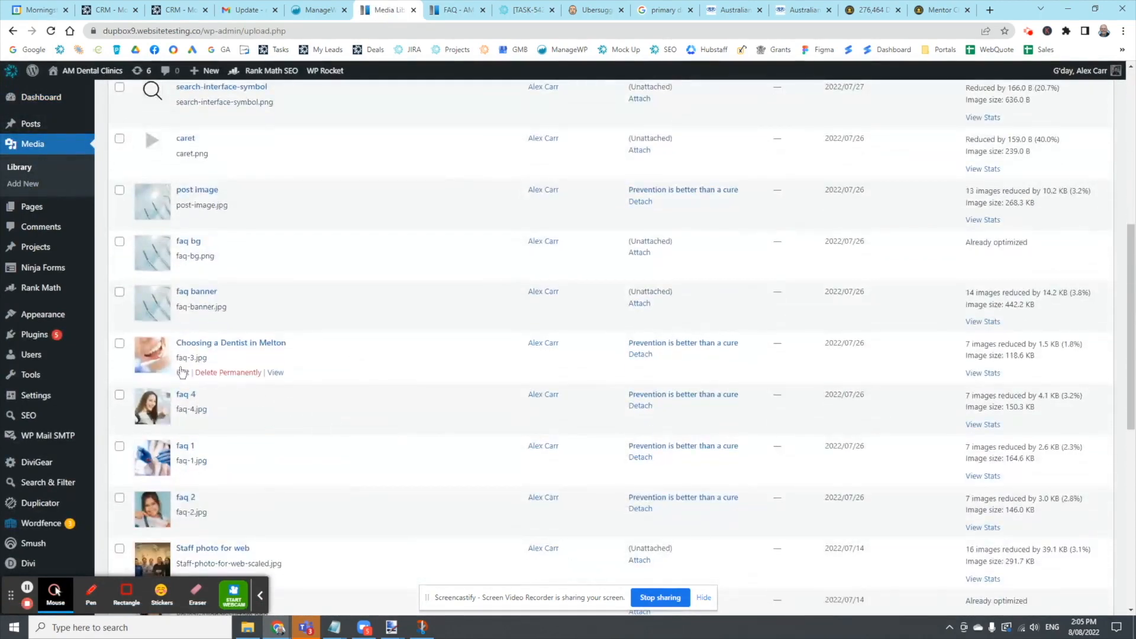
mouse_move(150, 355)
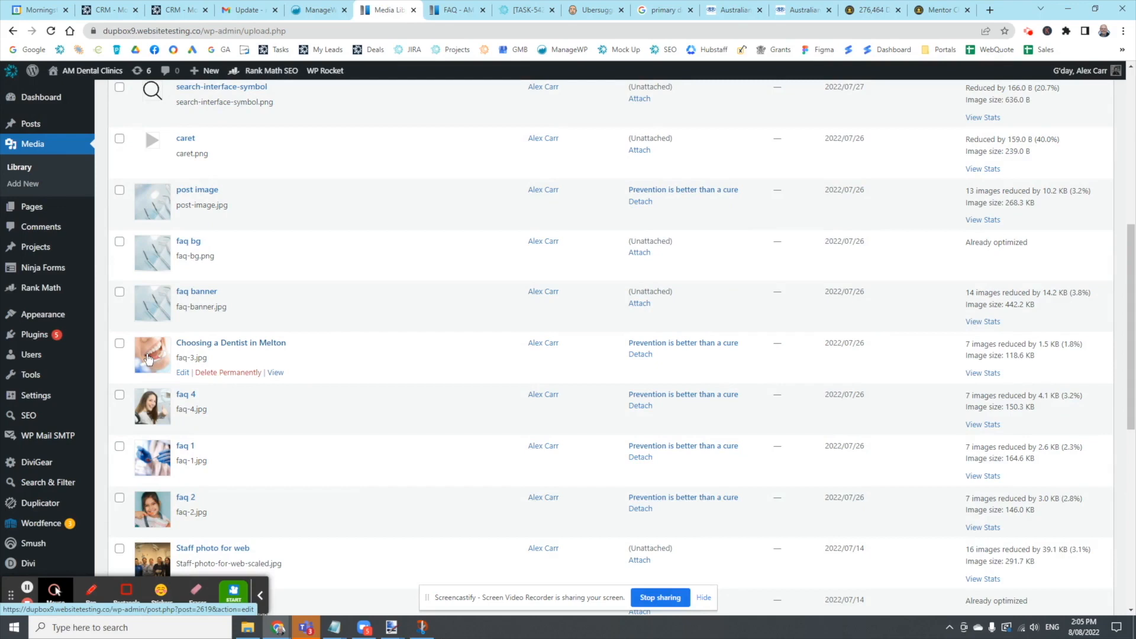
left_click(231, 343)
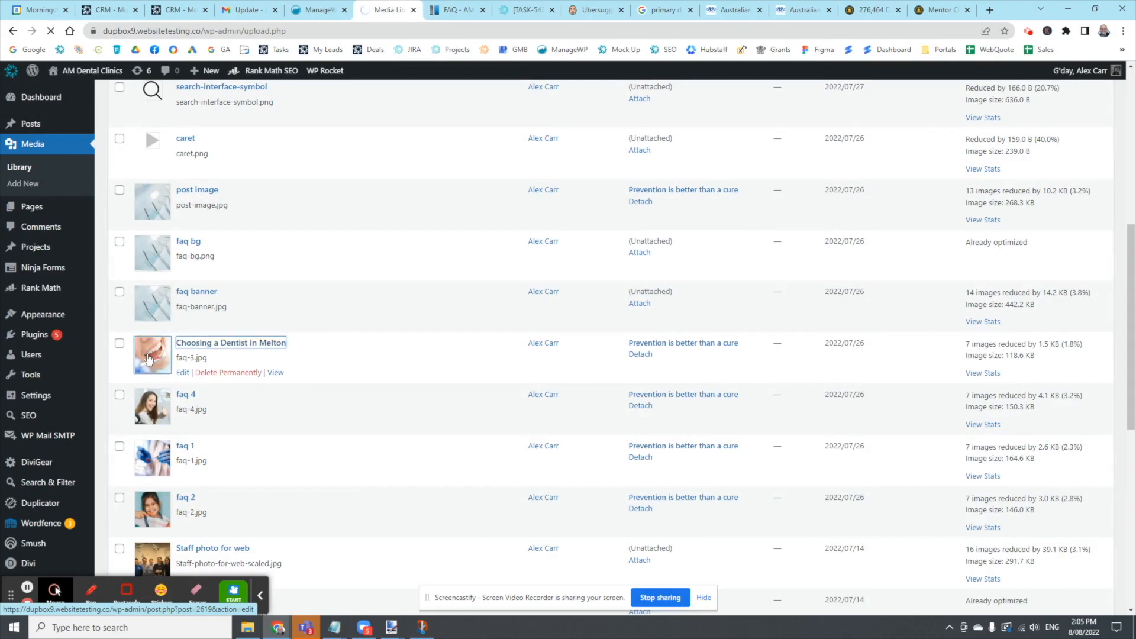
left_click(182, 371)
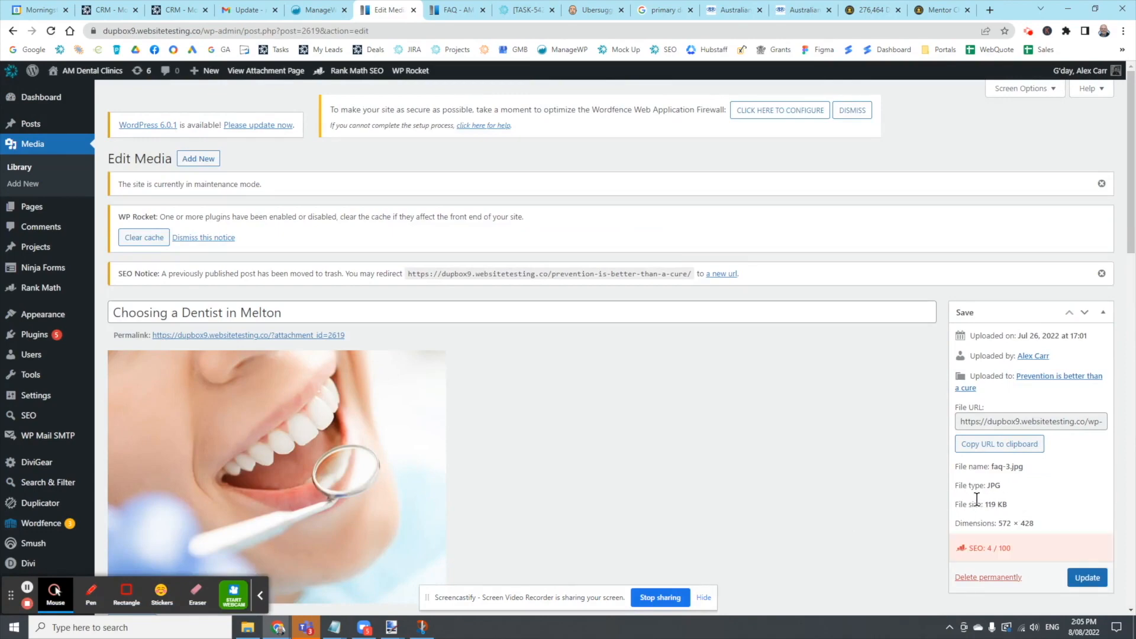
mouse_move(983, 505)
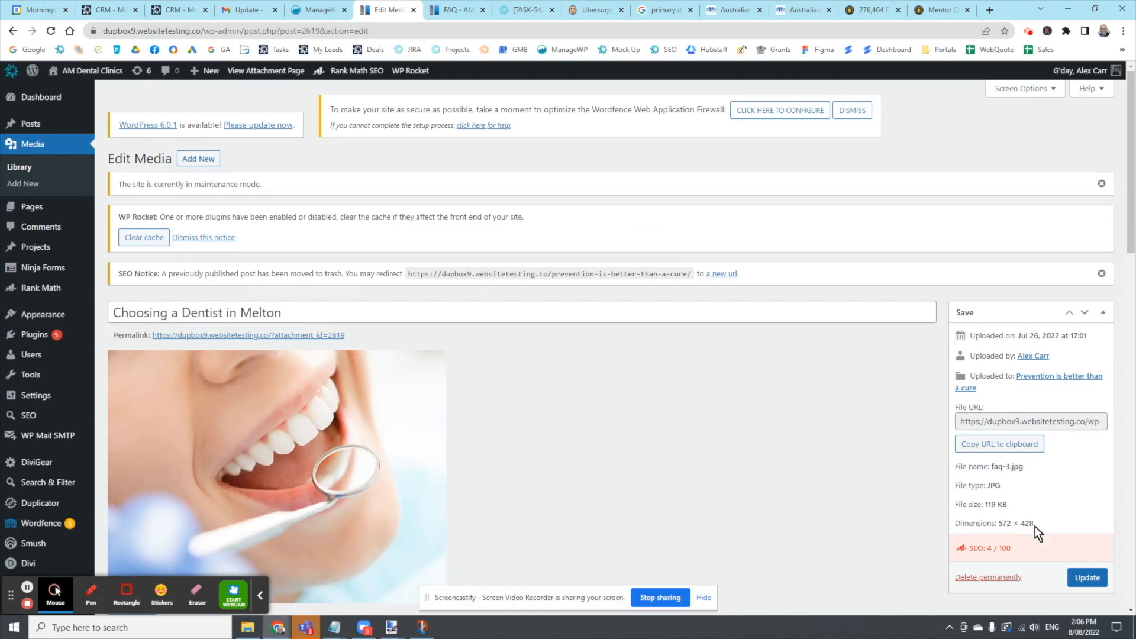
Note the 572 × 428 dimensions value, then bring paint.net with the root canal image to the front.
double_click(1014, 523)
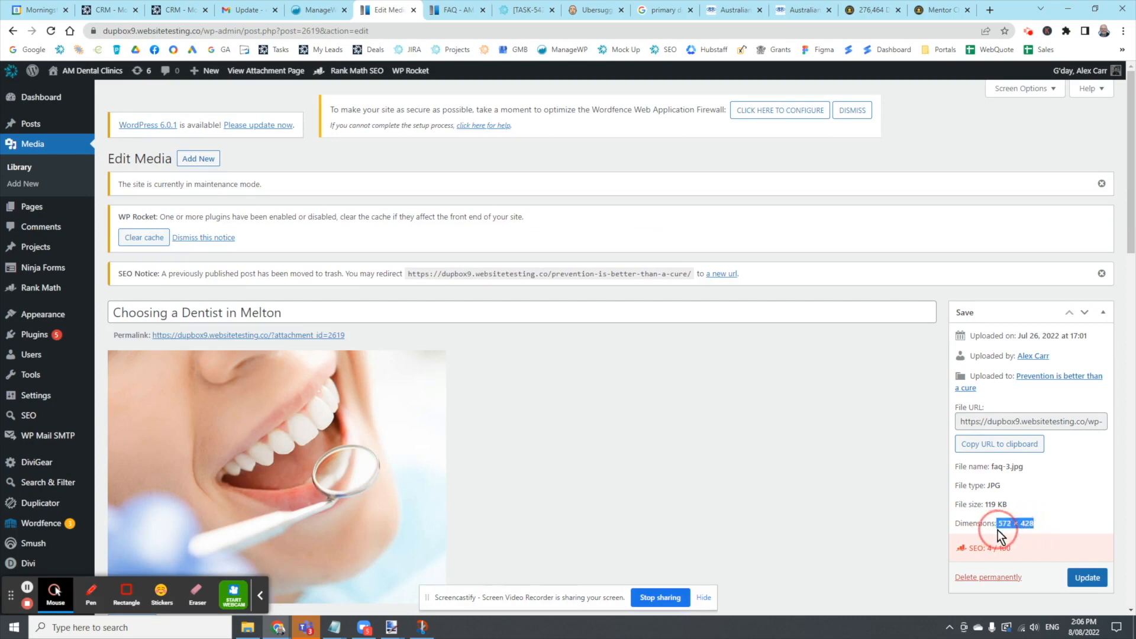
mouse_move(1054, 531)
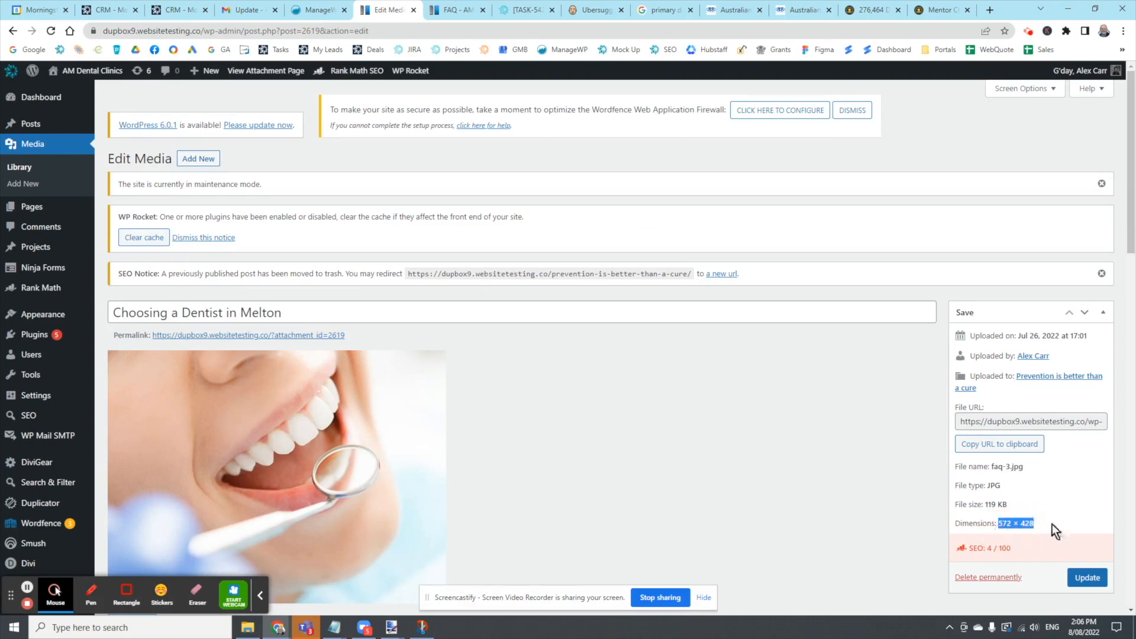
mouse_move(332, 628)
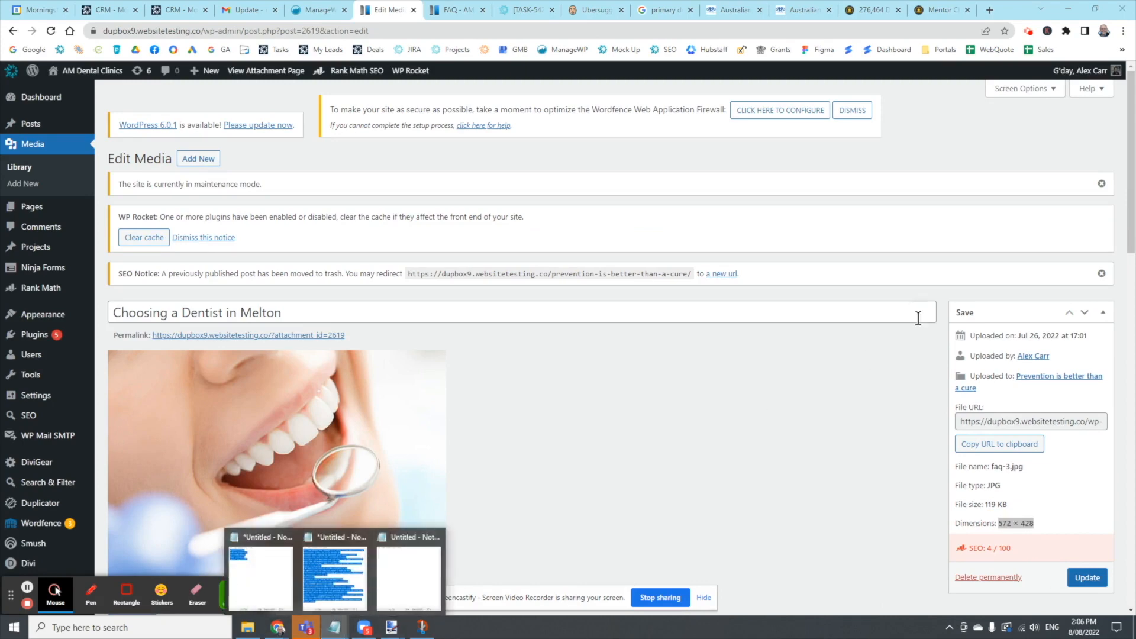
left_click(407, 573)
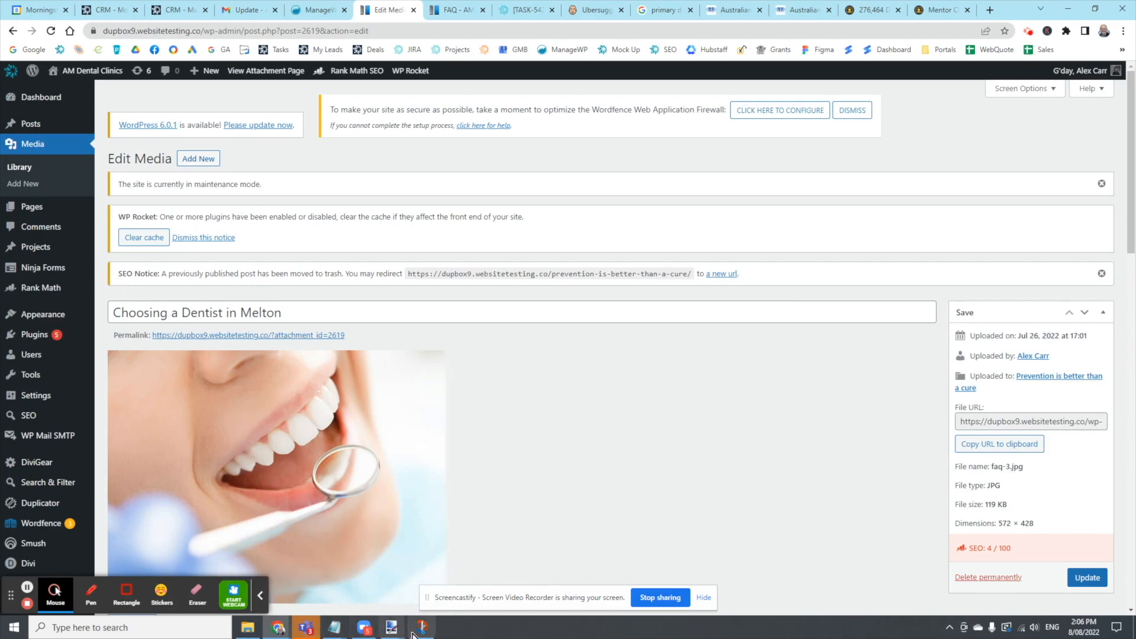
left_click(259, 594)
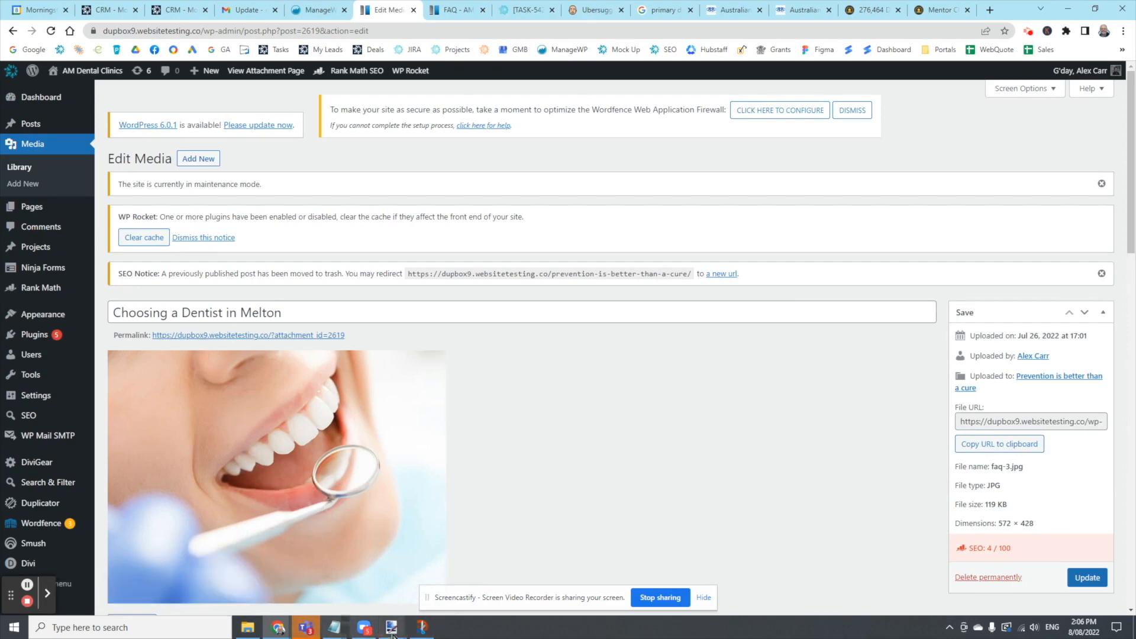
left_click(392, 627)
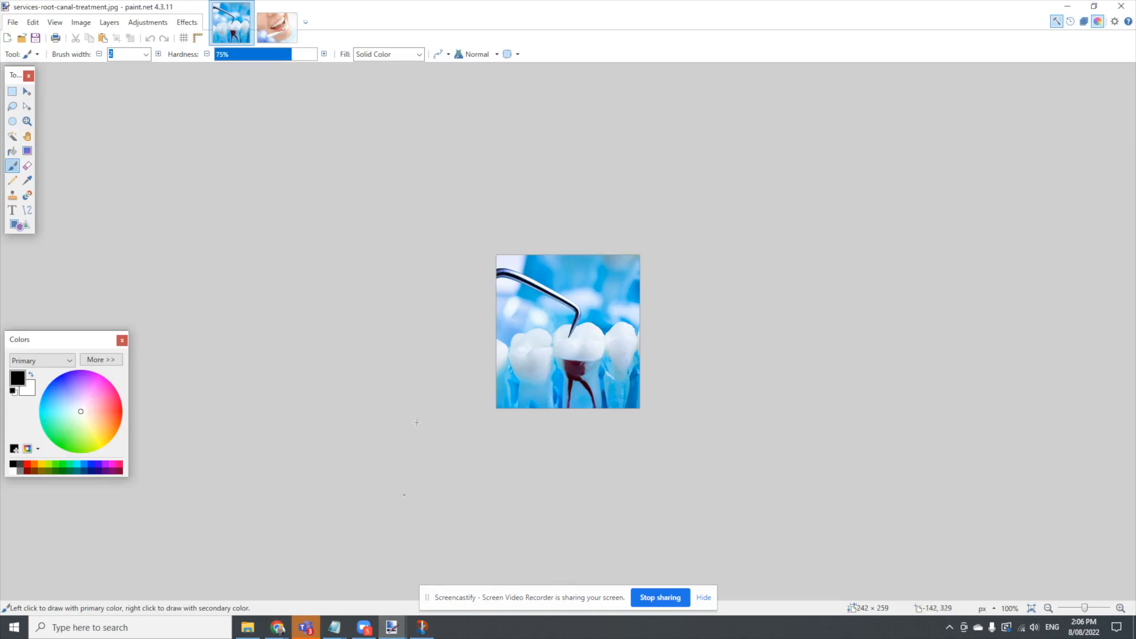
Check the faq-3.jpg smile photo's 572 × 428 canvas size in the Canvas Size dialog and cancel without changes.
left_click(276, 20)
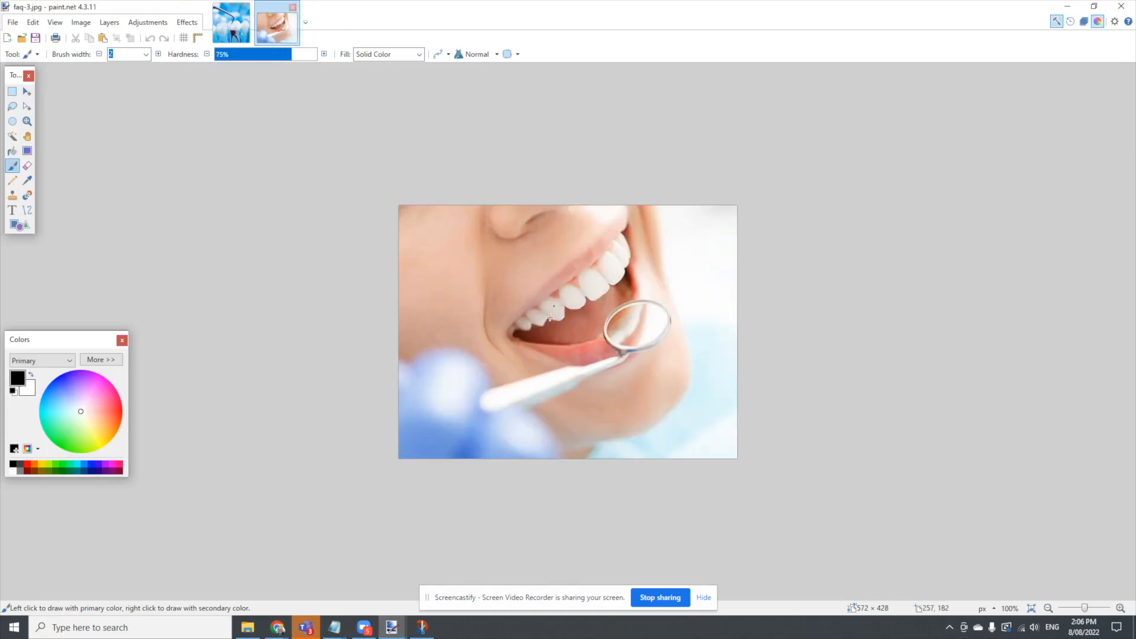
left_click(80, 21)
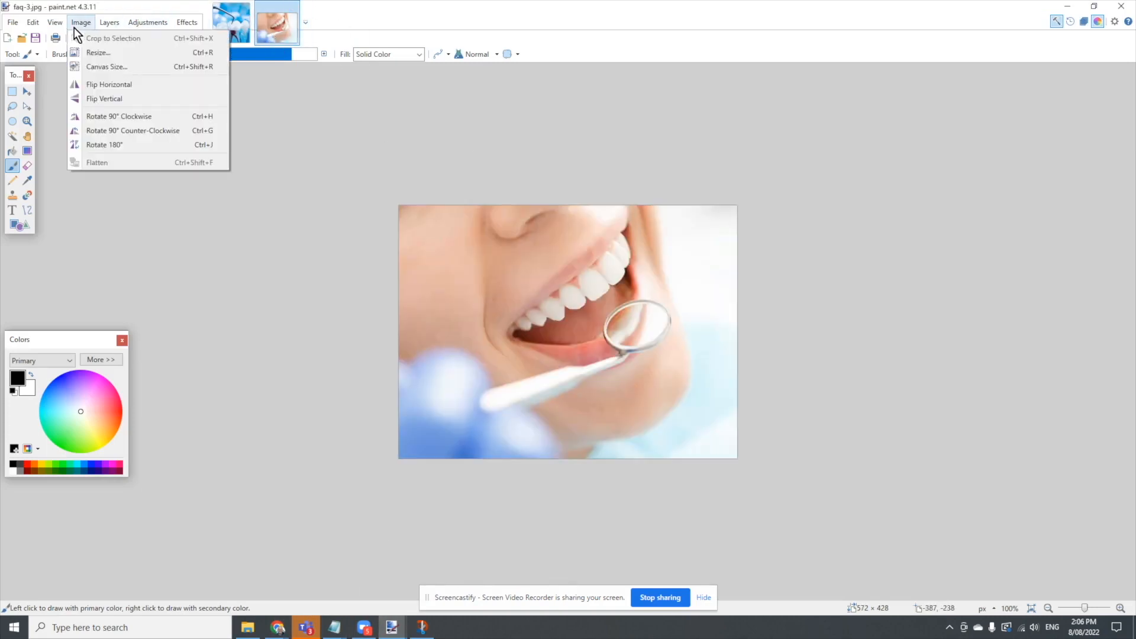
left_click(107, 67)
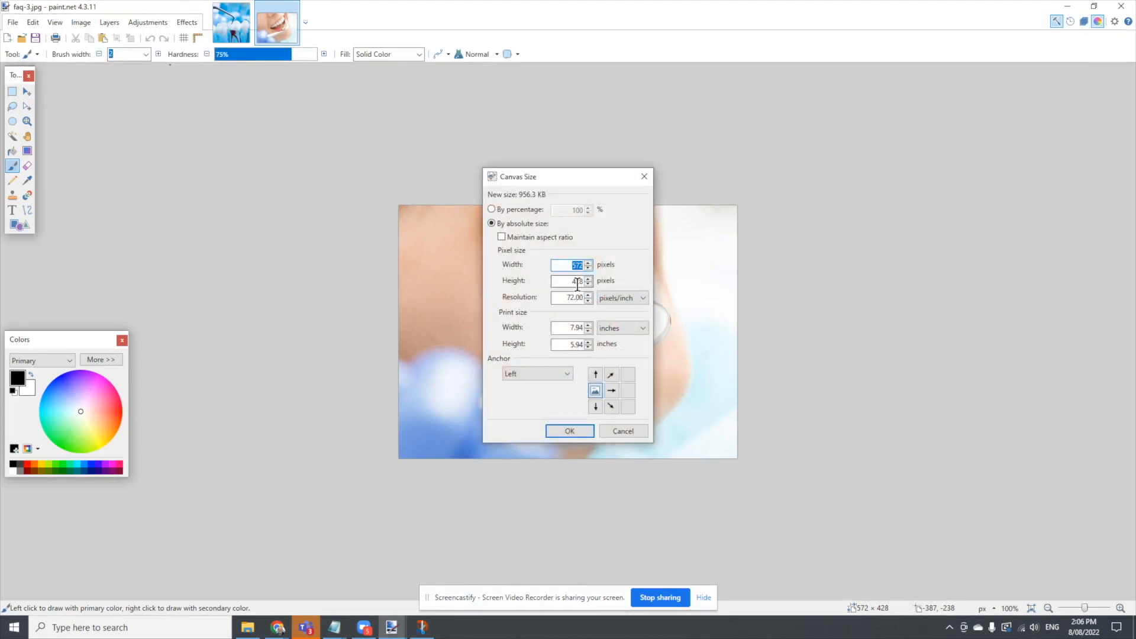
left_click(569, 431)
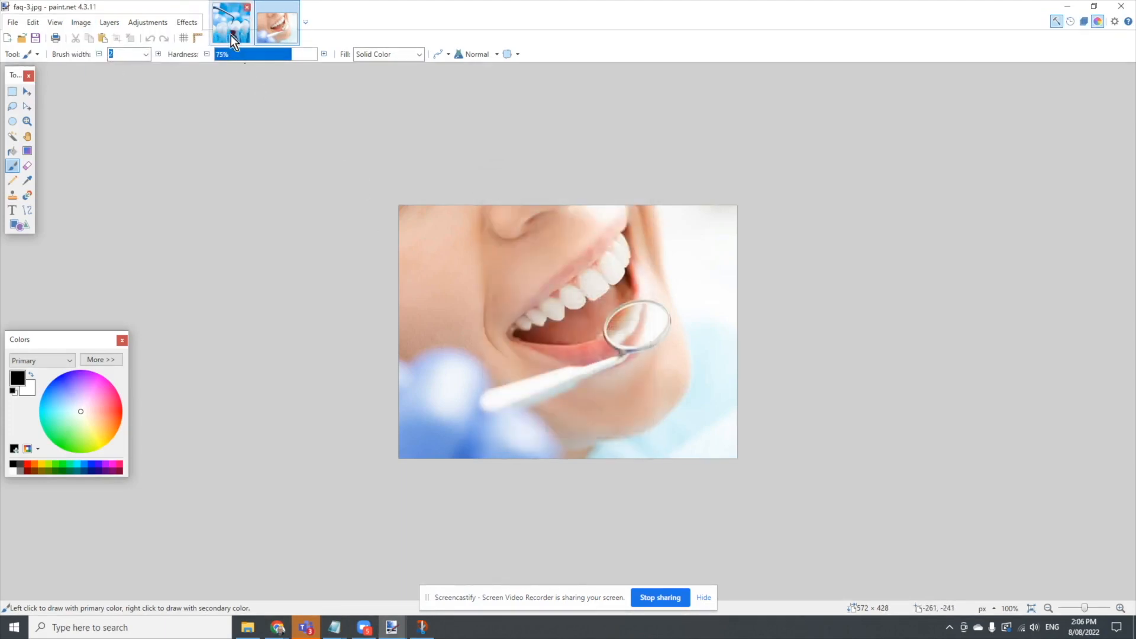
left_click(81, 21)
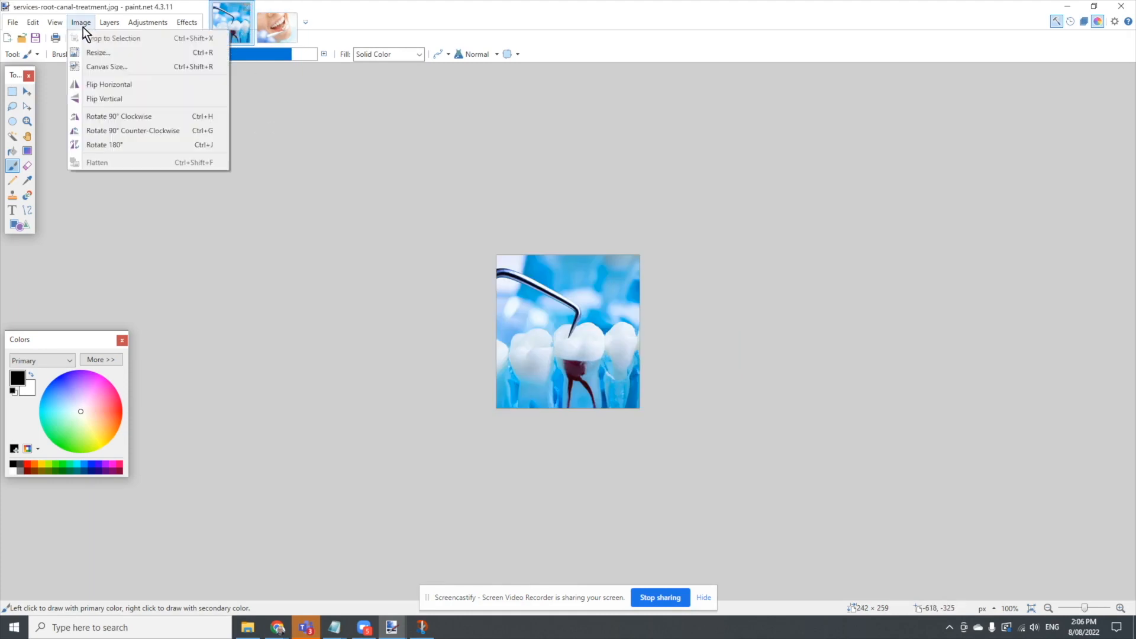
left_click(106, 66)
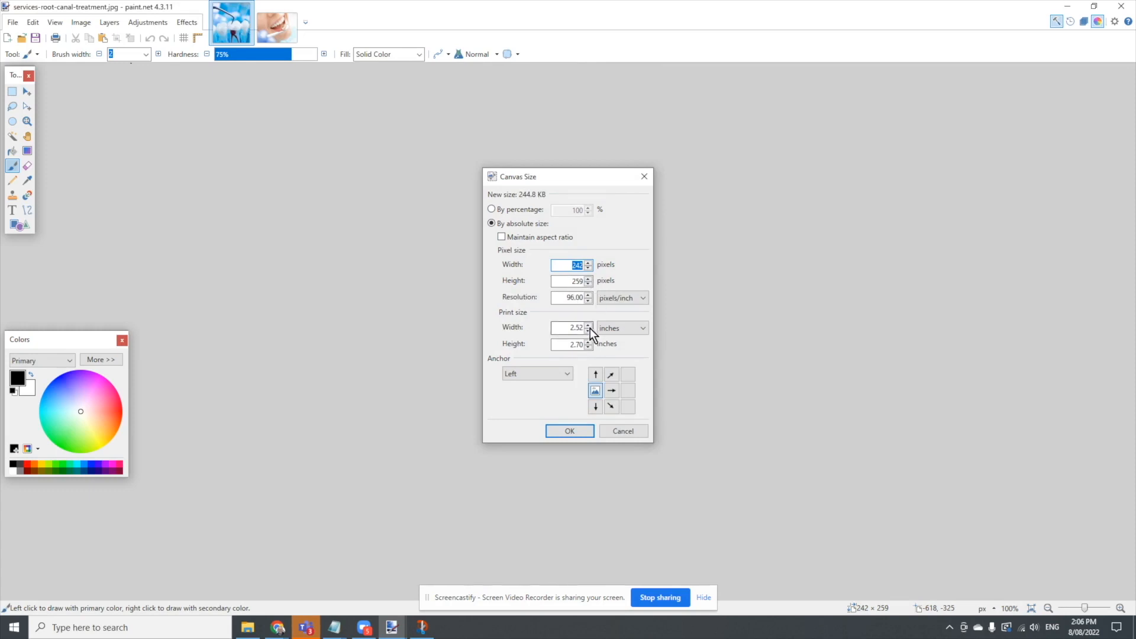
mouse_move(591, 290)
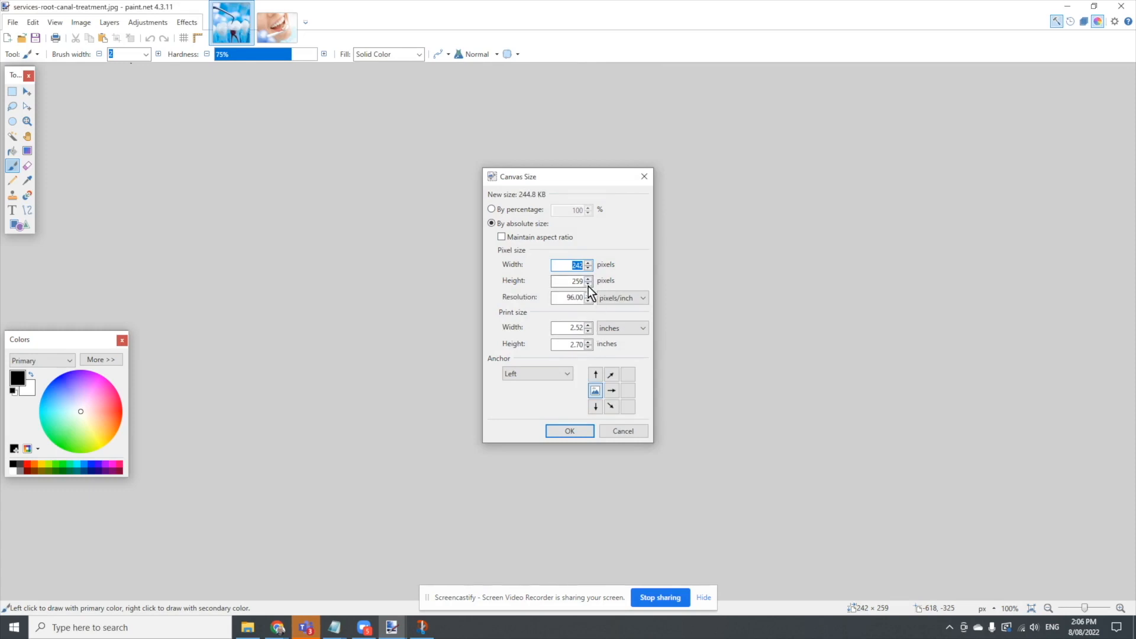
mouse_move(557, 471)
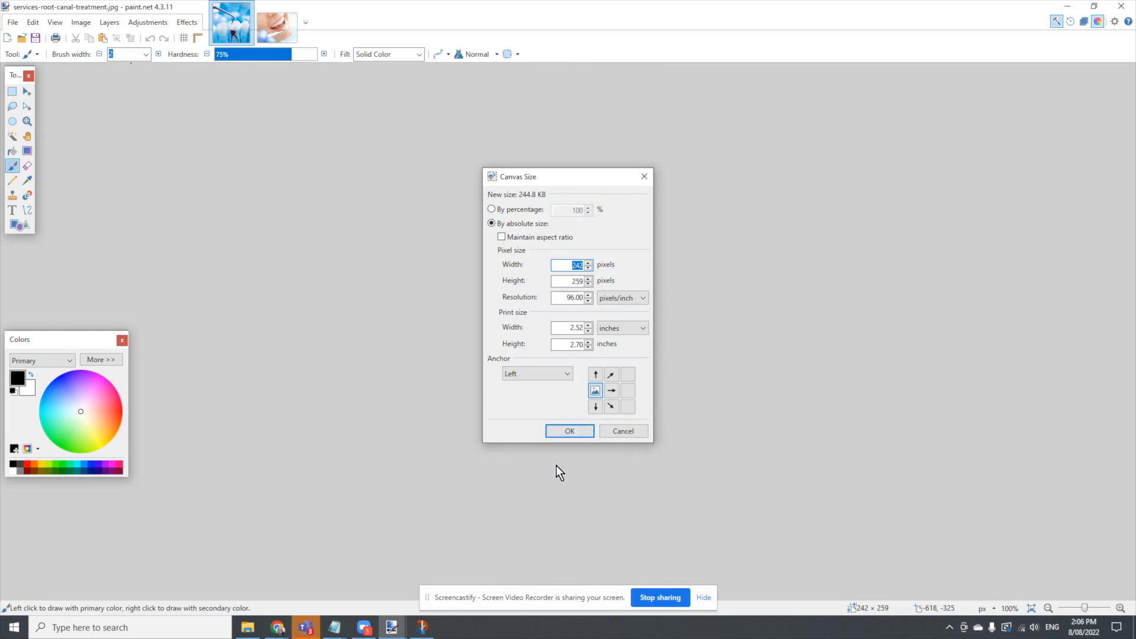
mouse_move(568, 473)
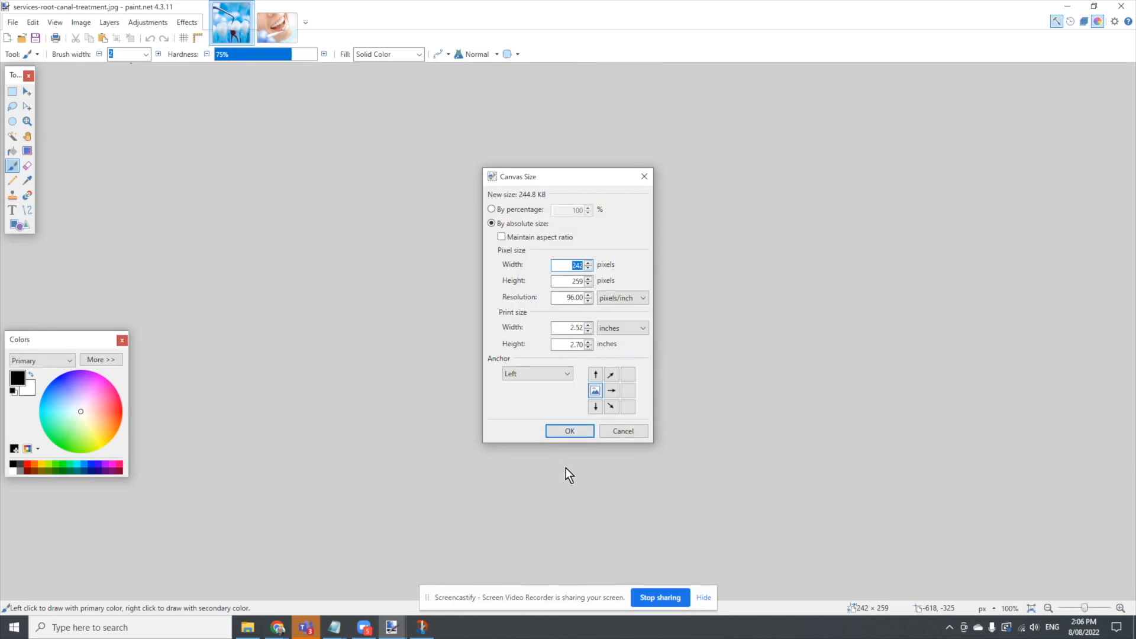
mouse_move(421, 627)
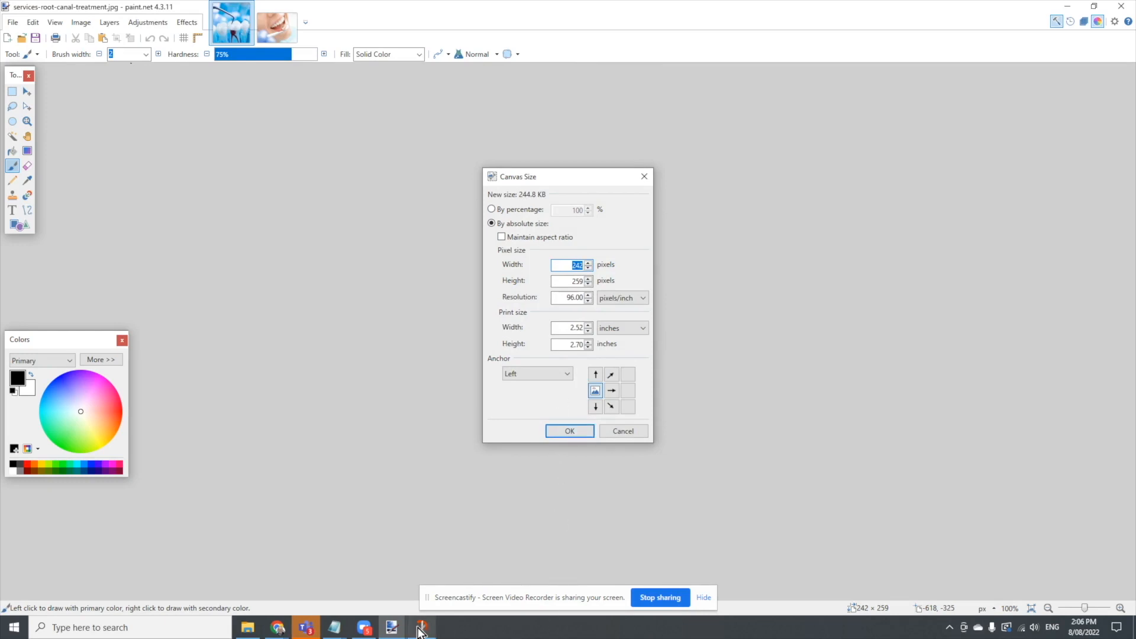
left_click(421, 627)
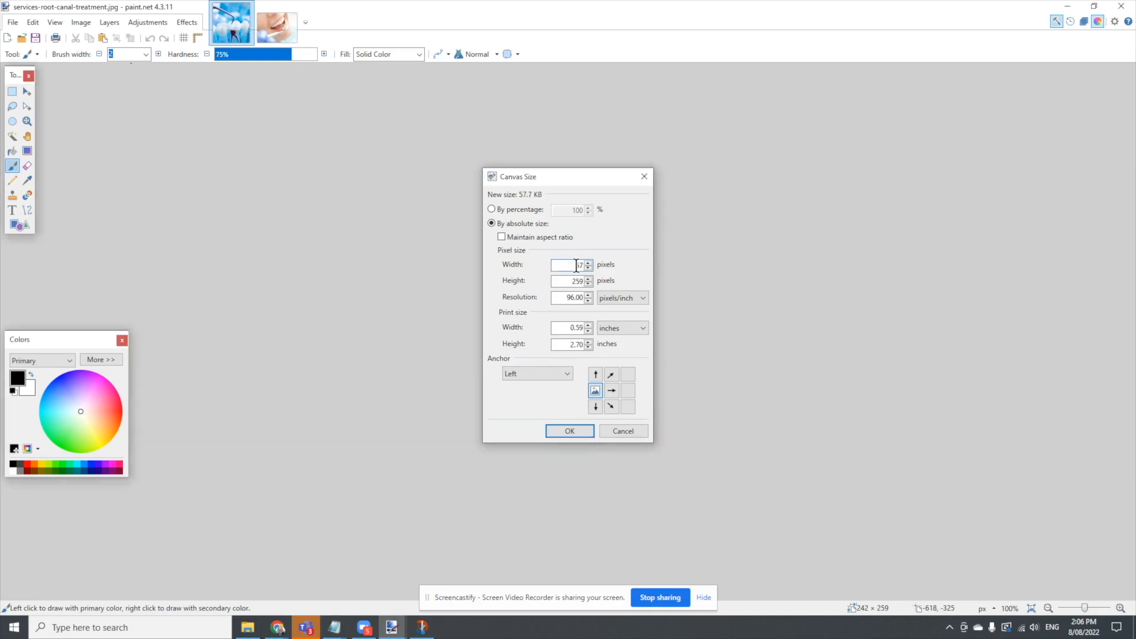
type("572")
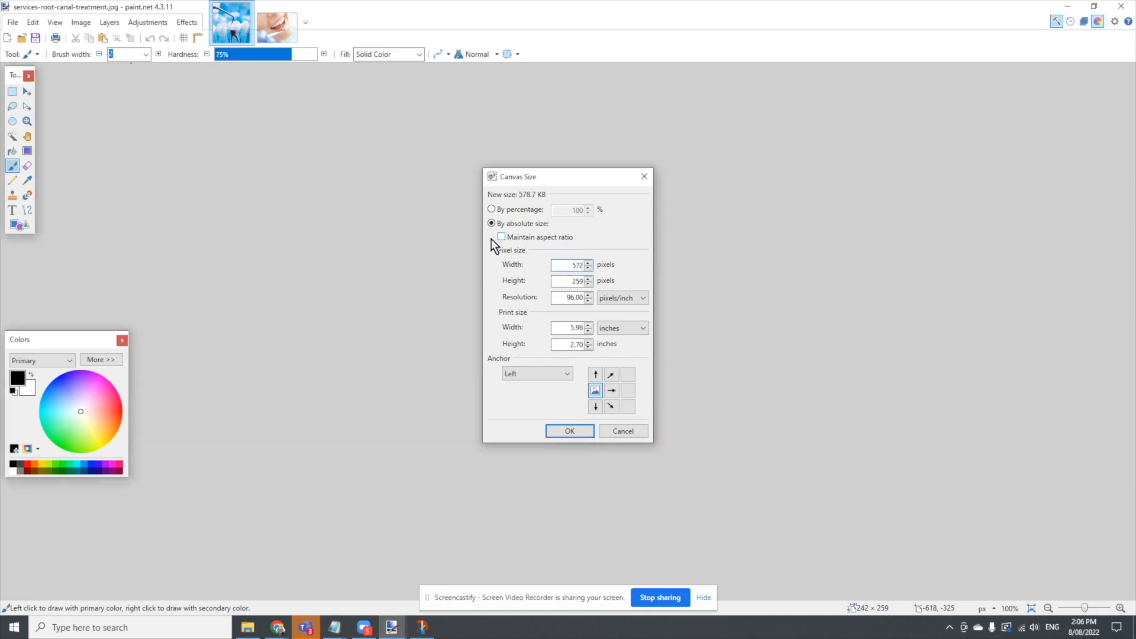
left_click(502, 237)
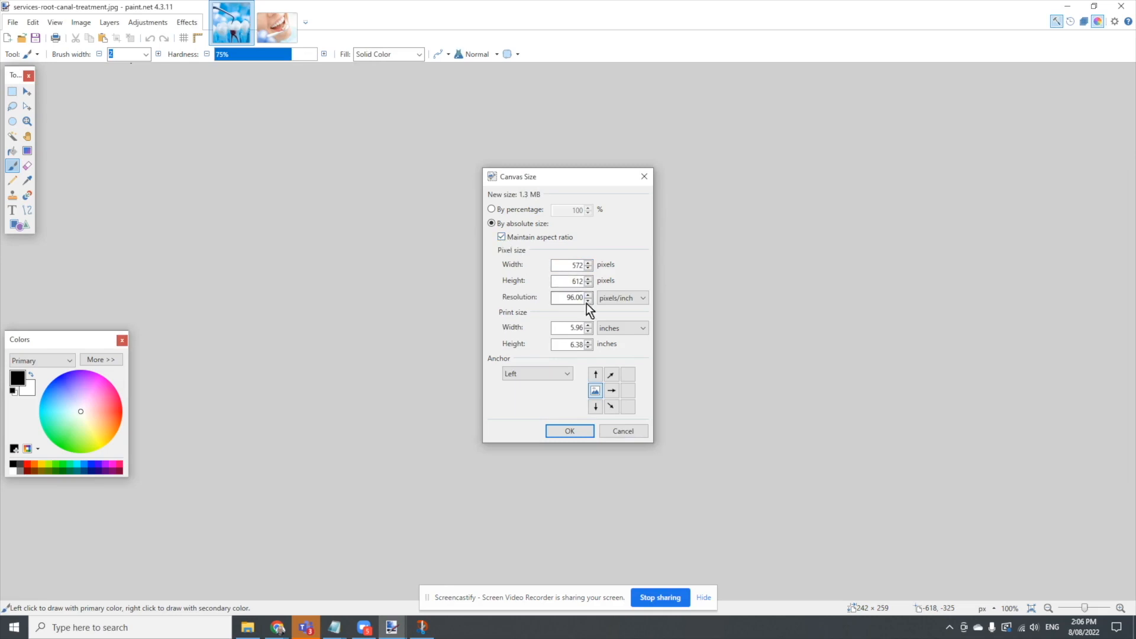
left_click(569, 430)
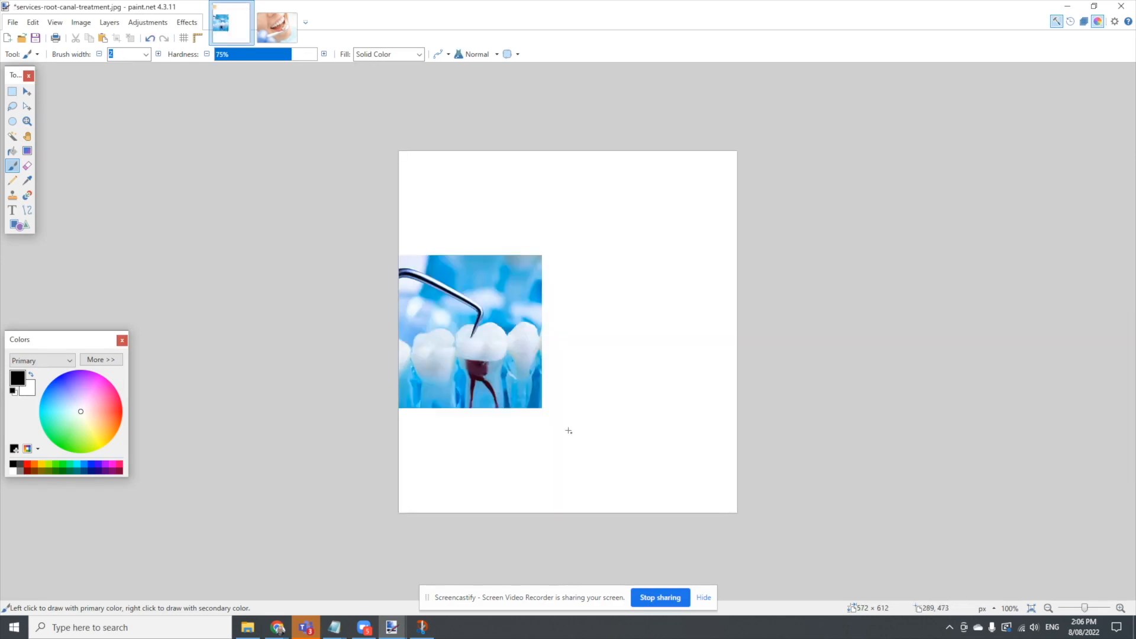
left_click(80, 21)
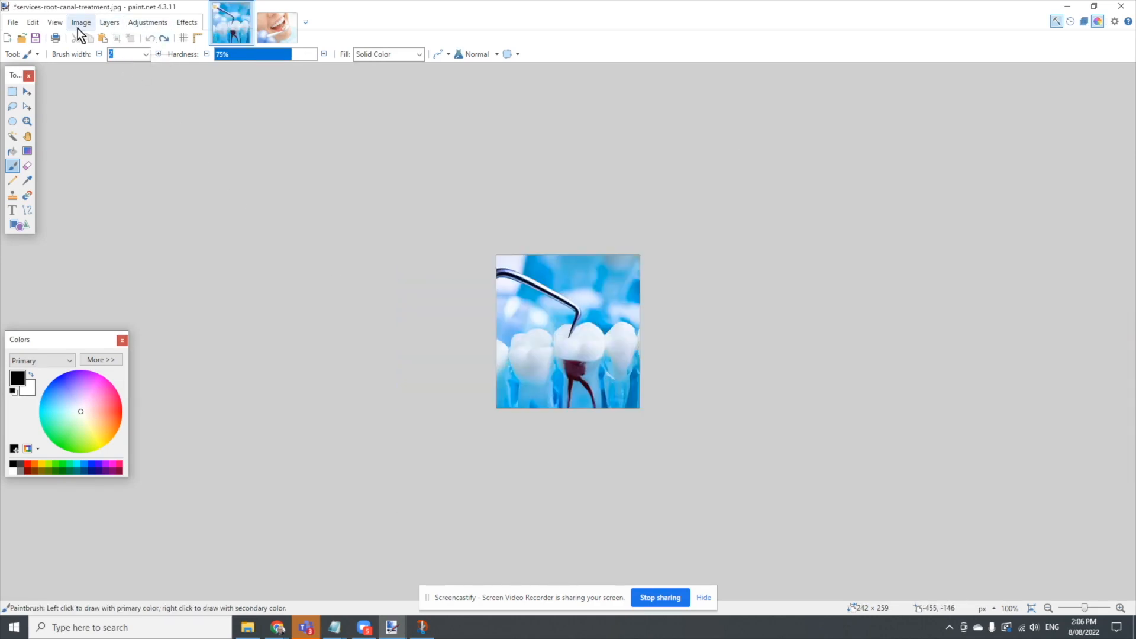
Resize the root canal image to 572 × 612 with Maintain aspect ratio kept on.
left_click(80, 21)
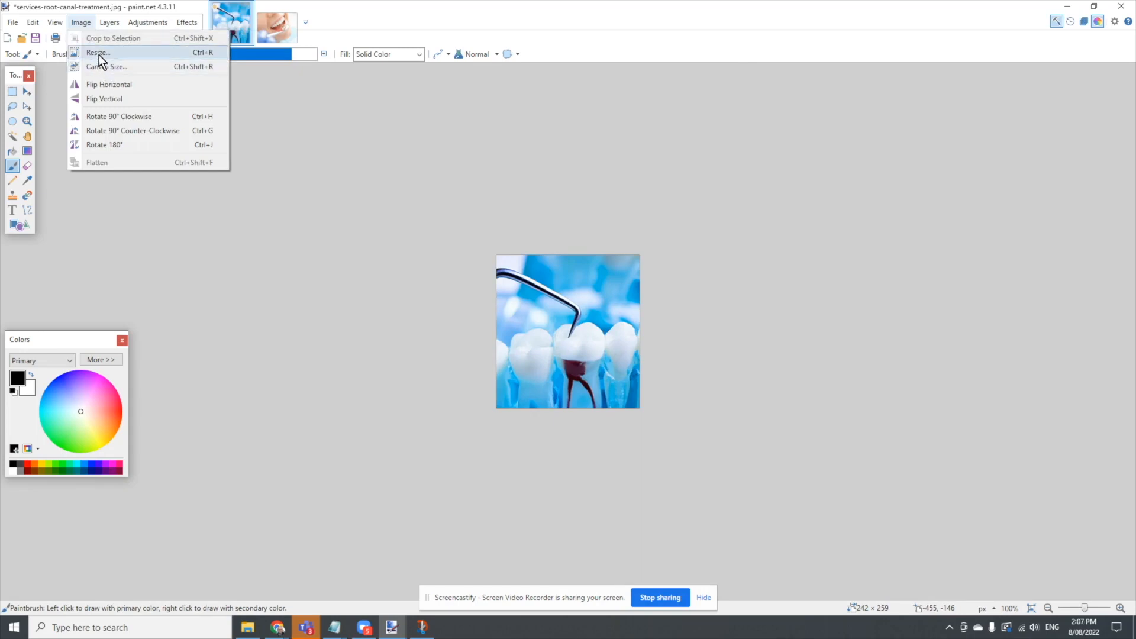
left_click(95, 52)
type("572")
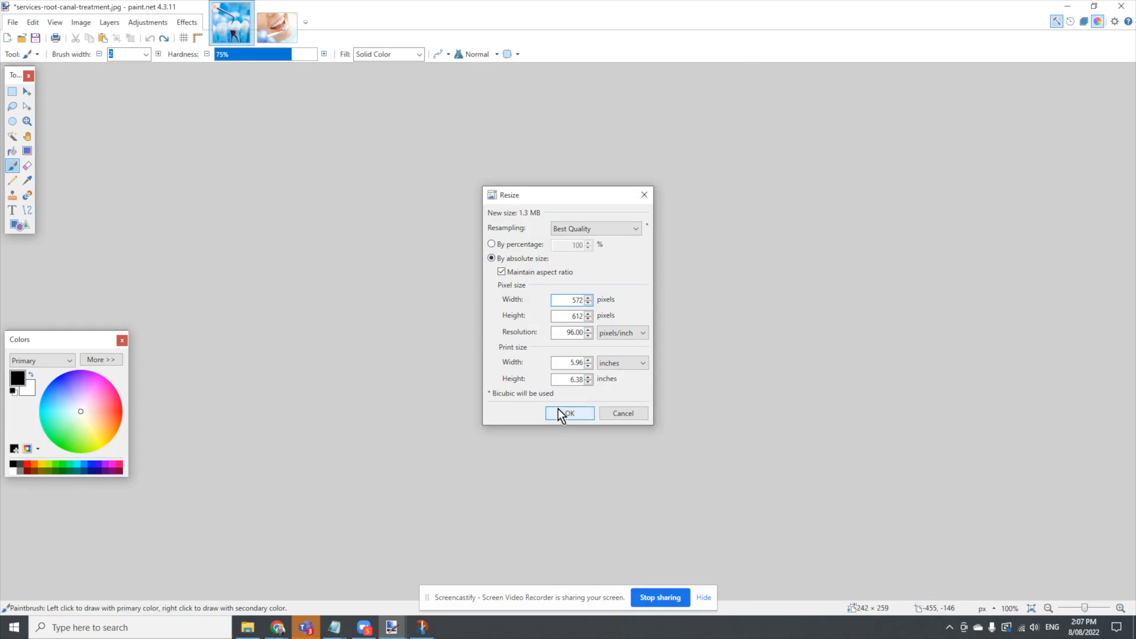
left_click(569, 413)
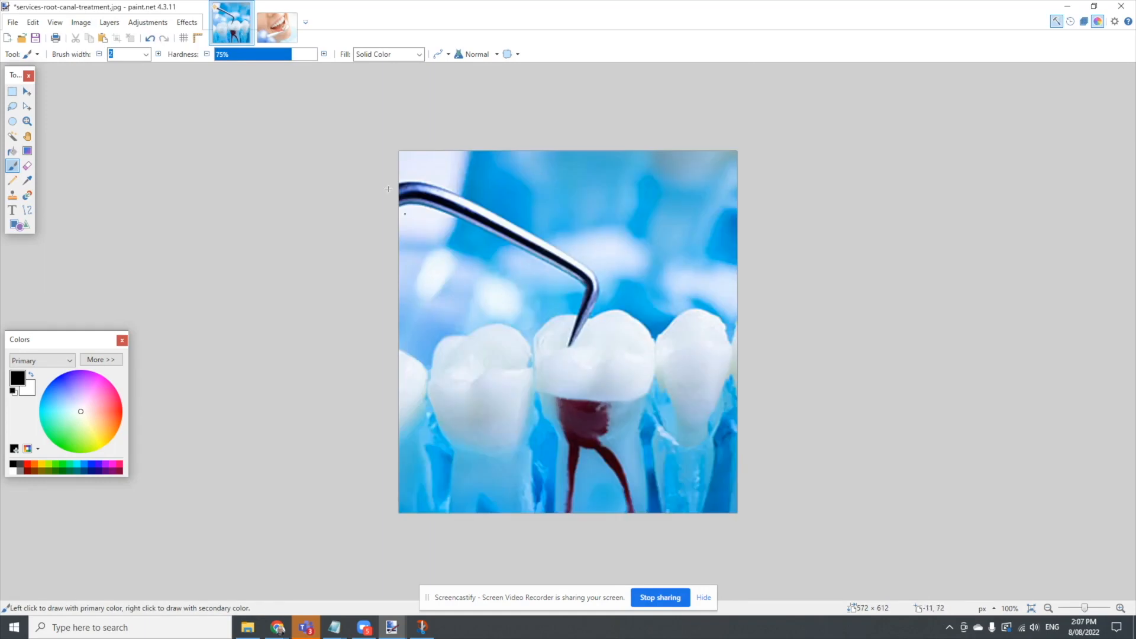
mouse_move(81, 21)
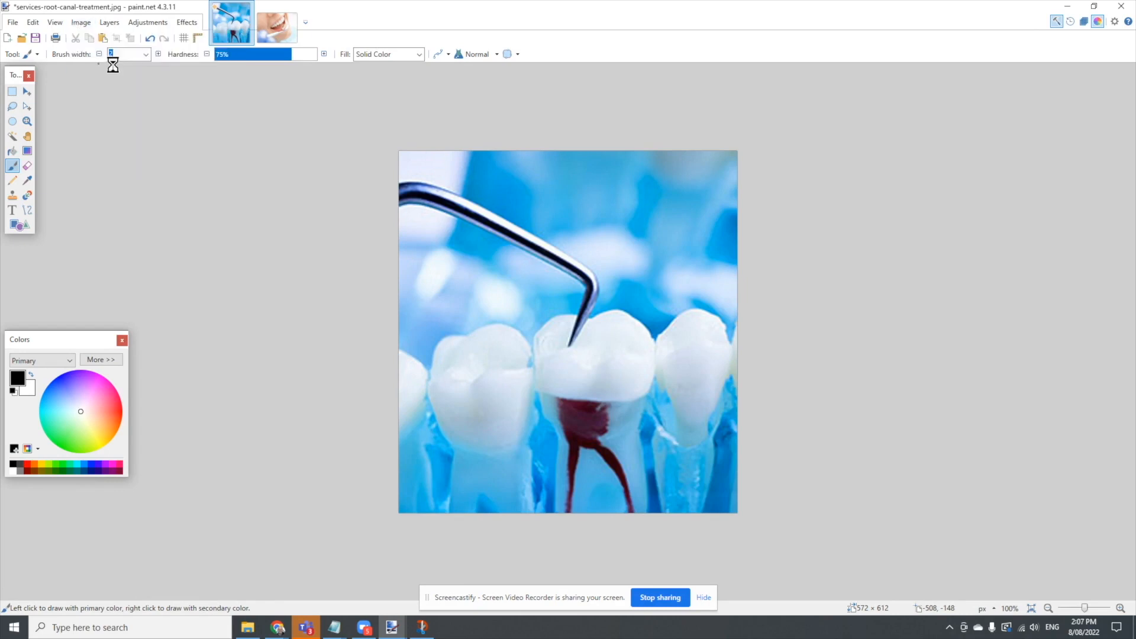
left_click(81, 21)
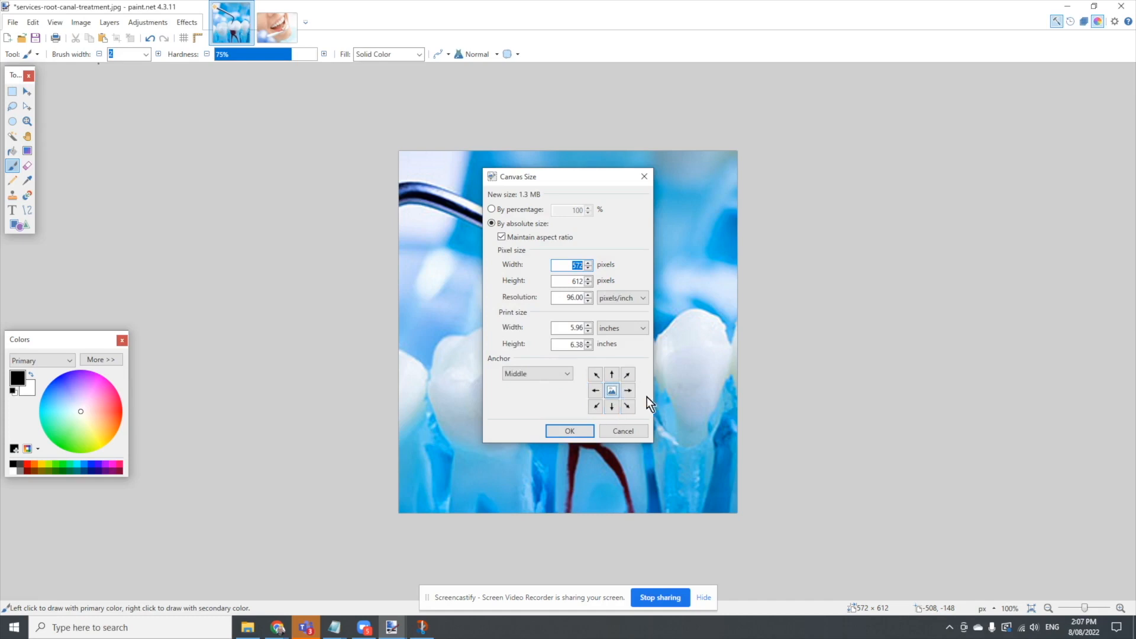
mouse_move(631, 427)
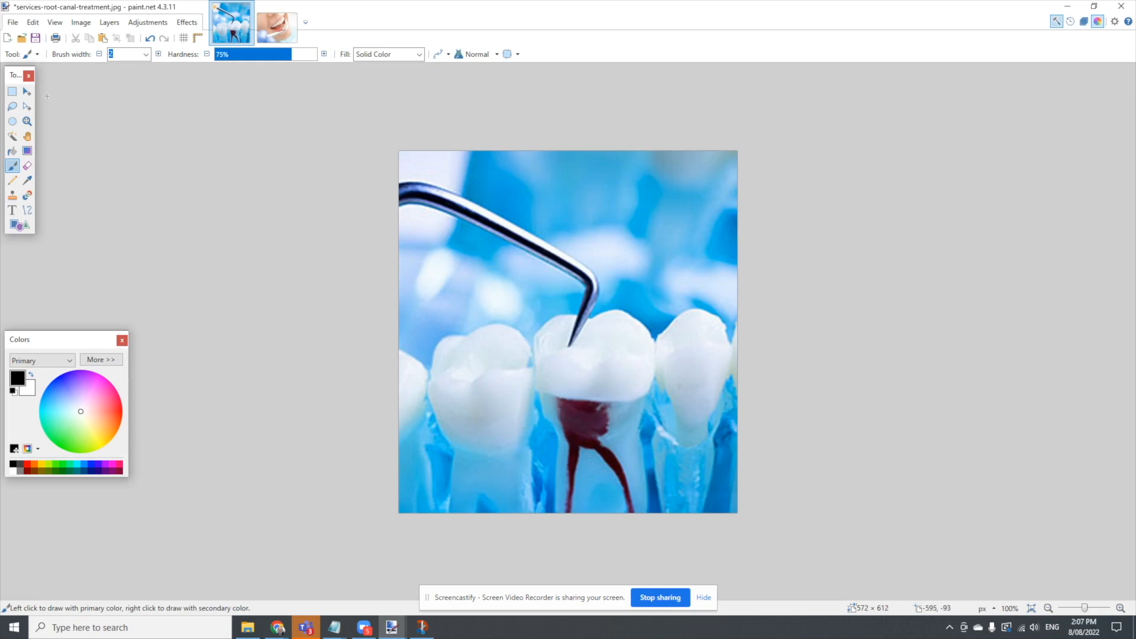
left_click(12, 91)
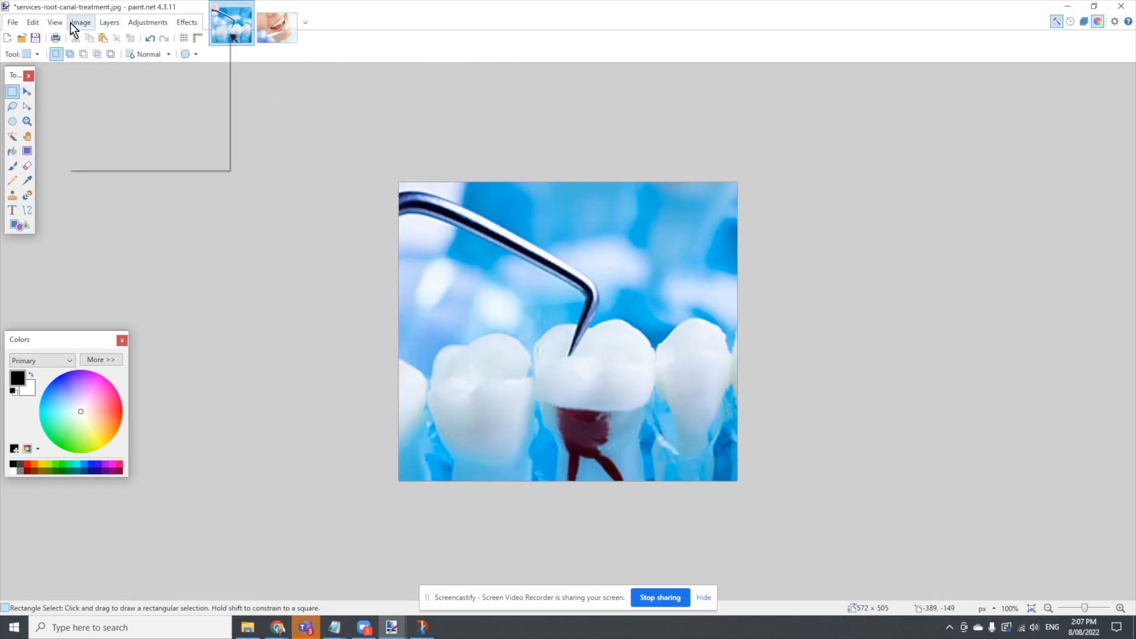
Set the canvas size to 485 × 428 with a left-middle anchor, trimming the right and bottom.
left_click(81, 22)
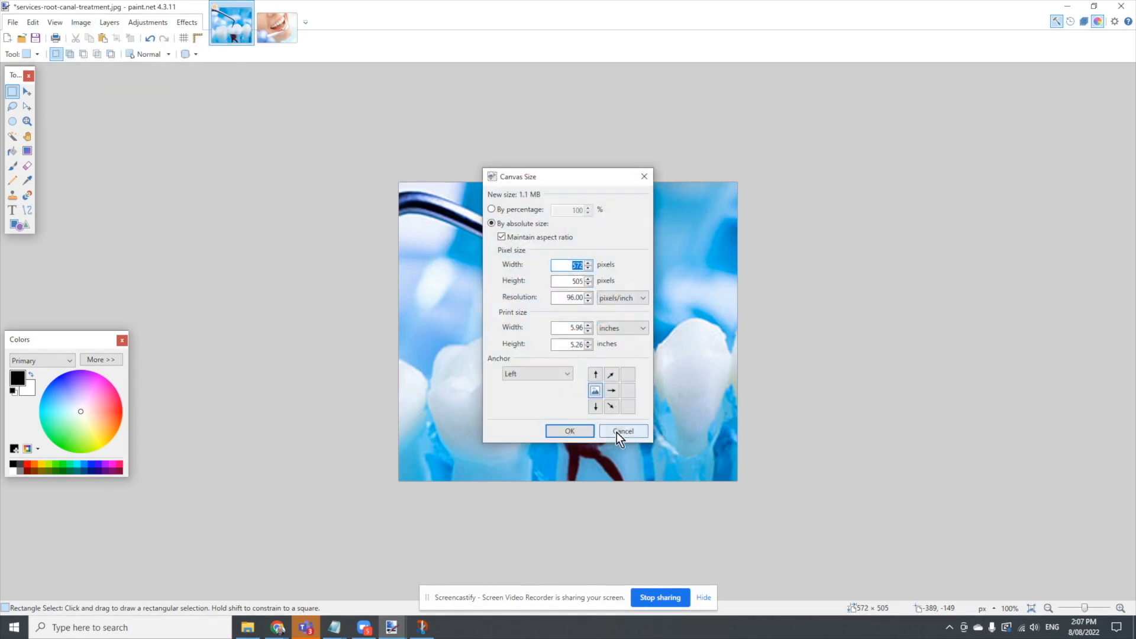
left_click(81, 21)
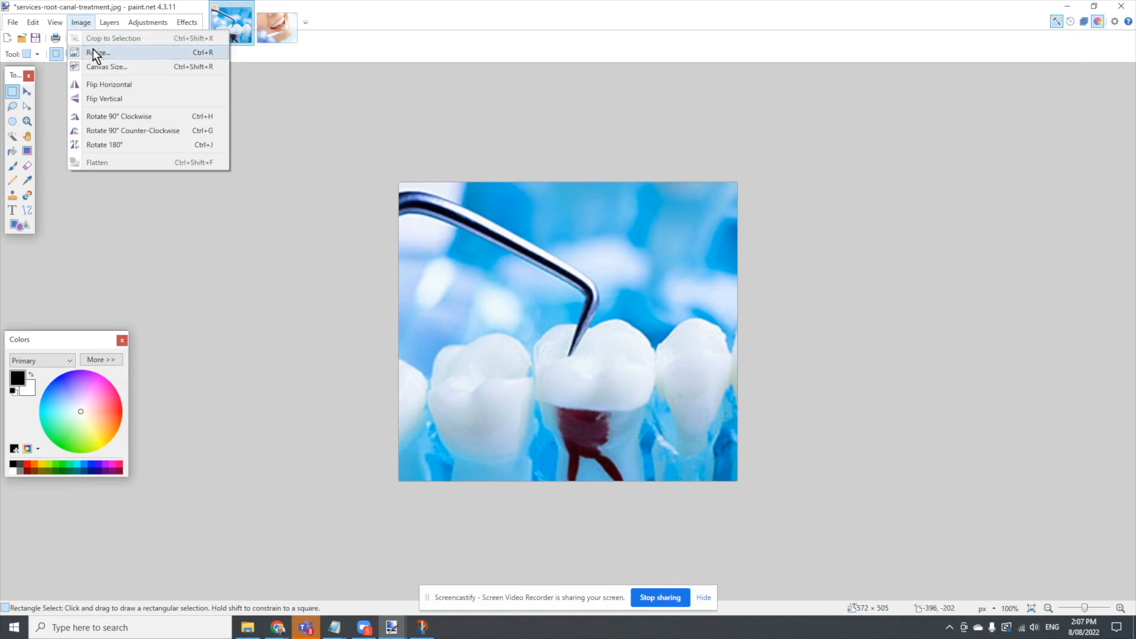
mouse_move(106, 66)
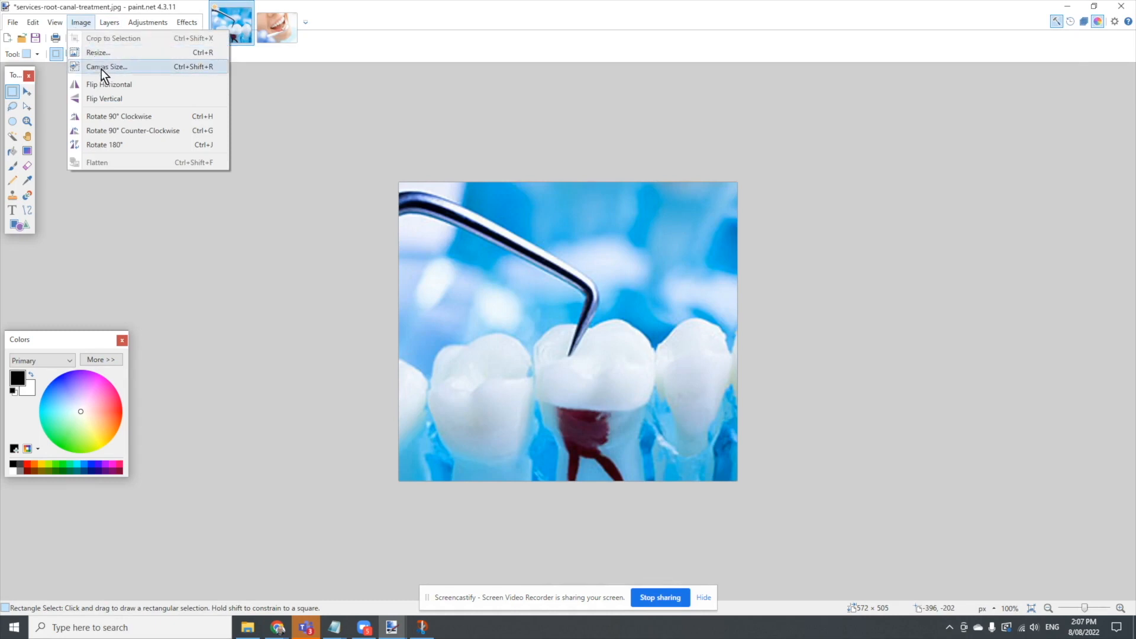
left_click(107, 66)
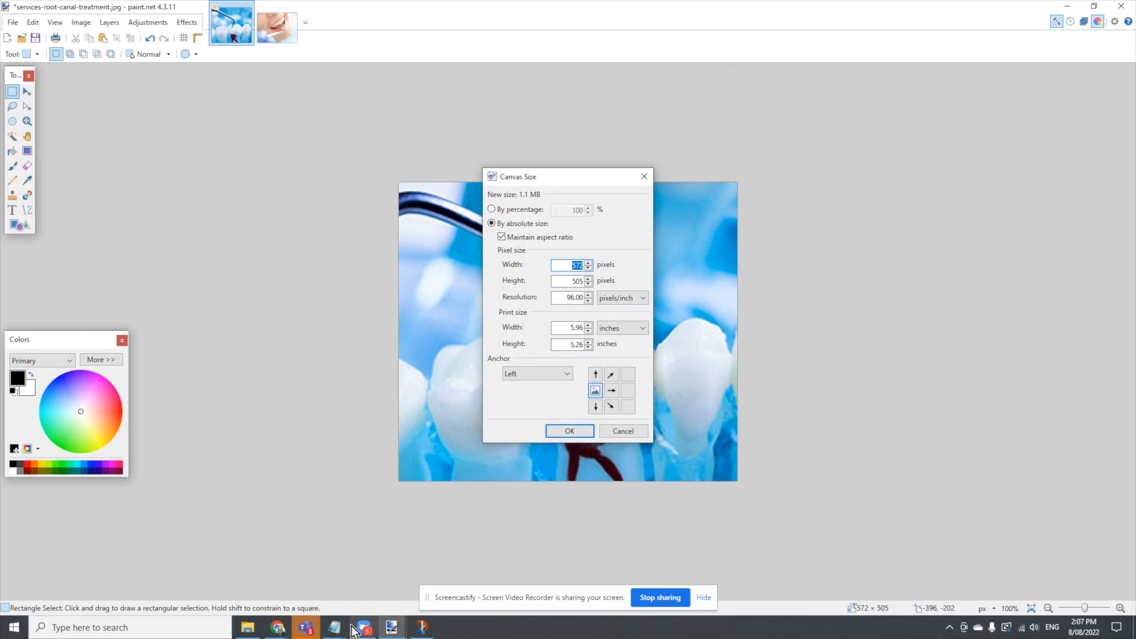
left_click(334, 627)
type("485")
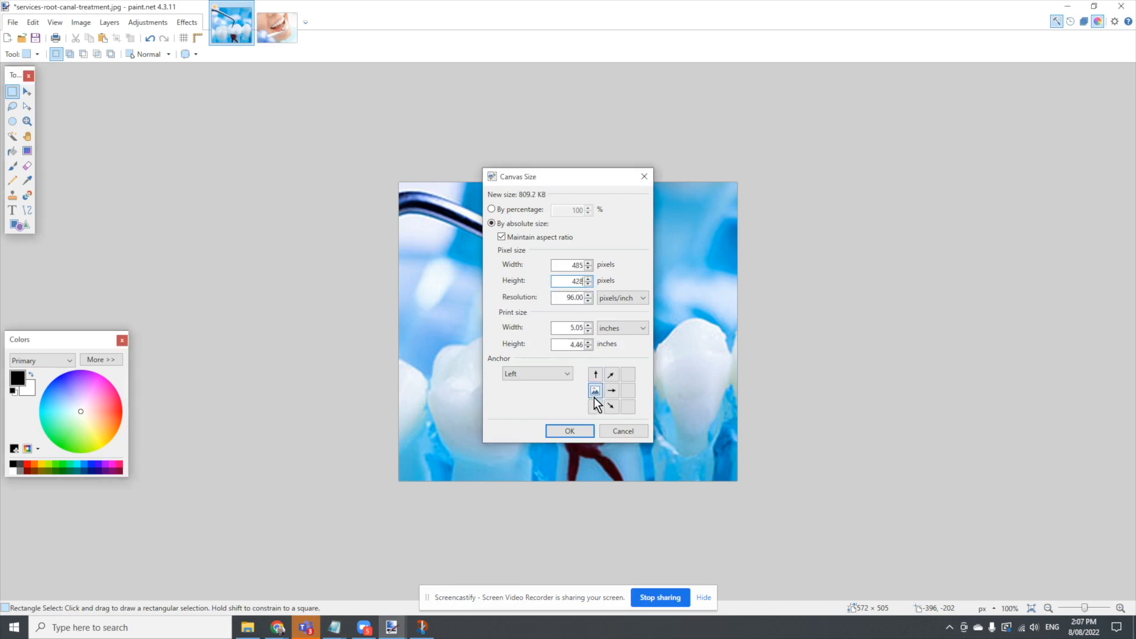
mouse_move(569, 431)
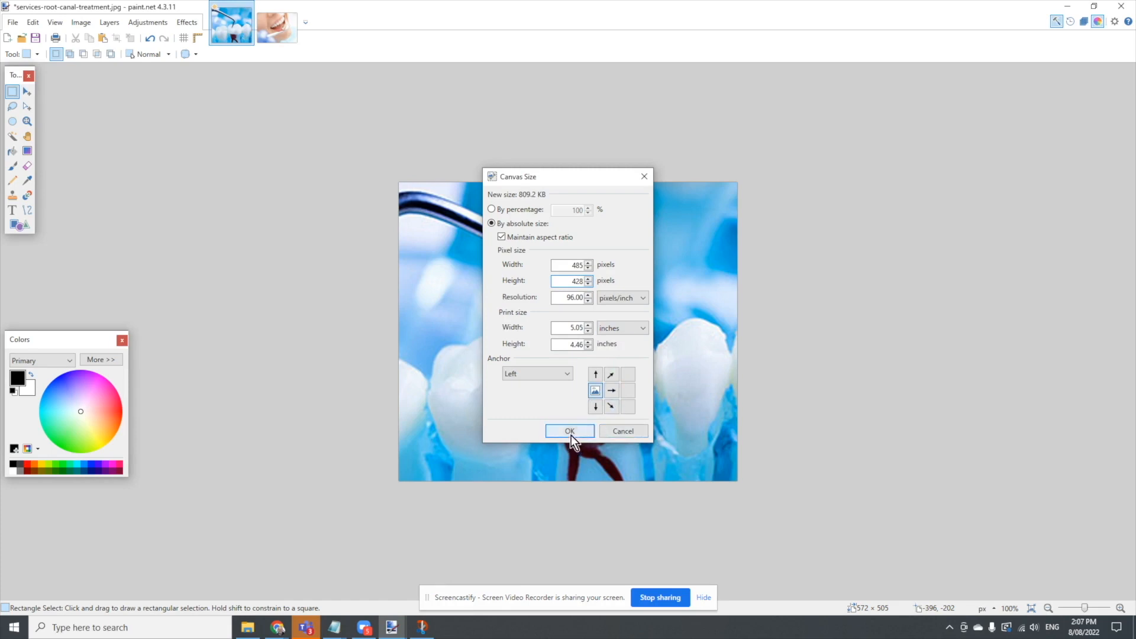
left_click(569, 431)
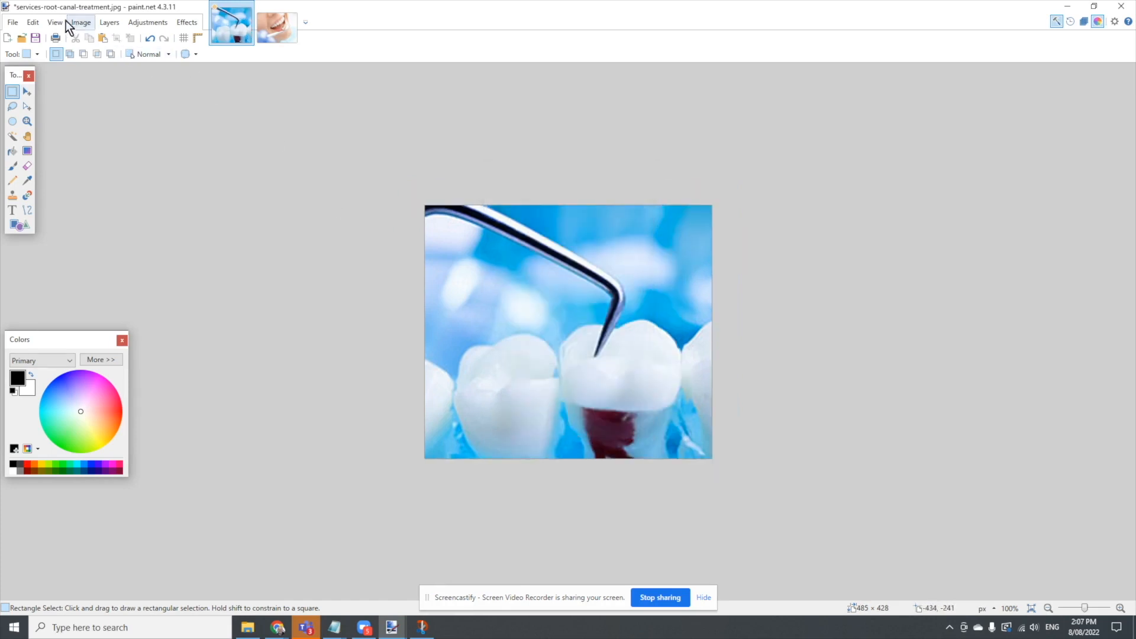
Save the image as 'services-root-canal-treatment FAQ.jpg' in Downloads at JPEG quality 70.
left_click(12, 21)
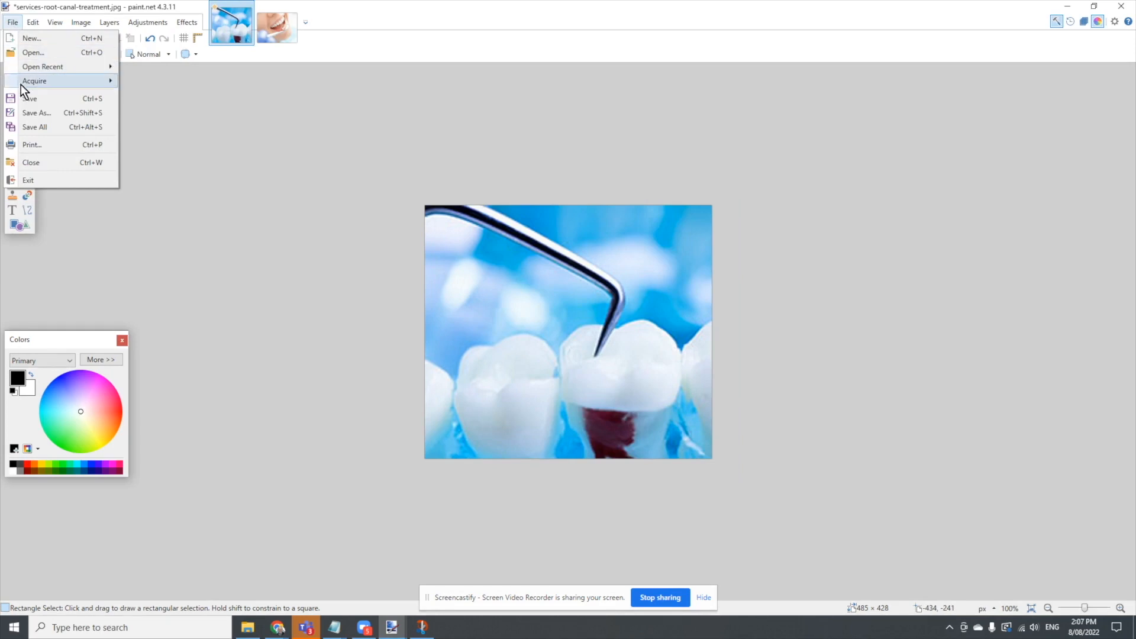
left_click(37, 113)
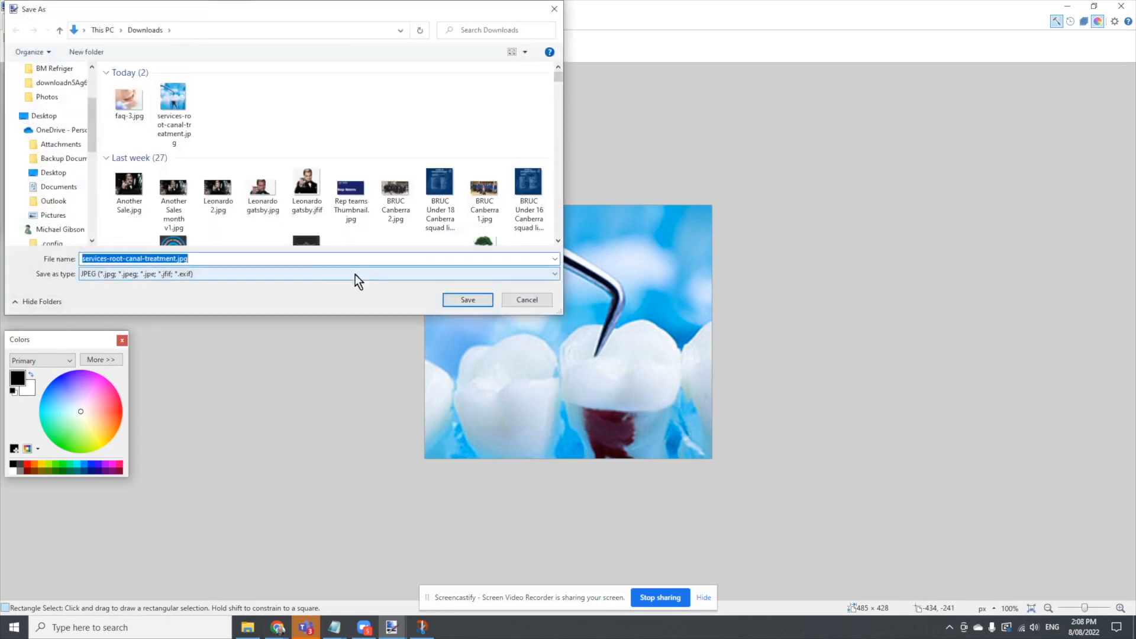
mouse_move(244, 282)
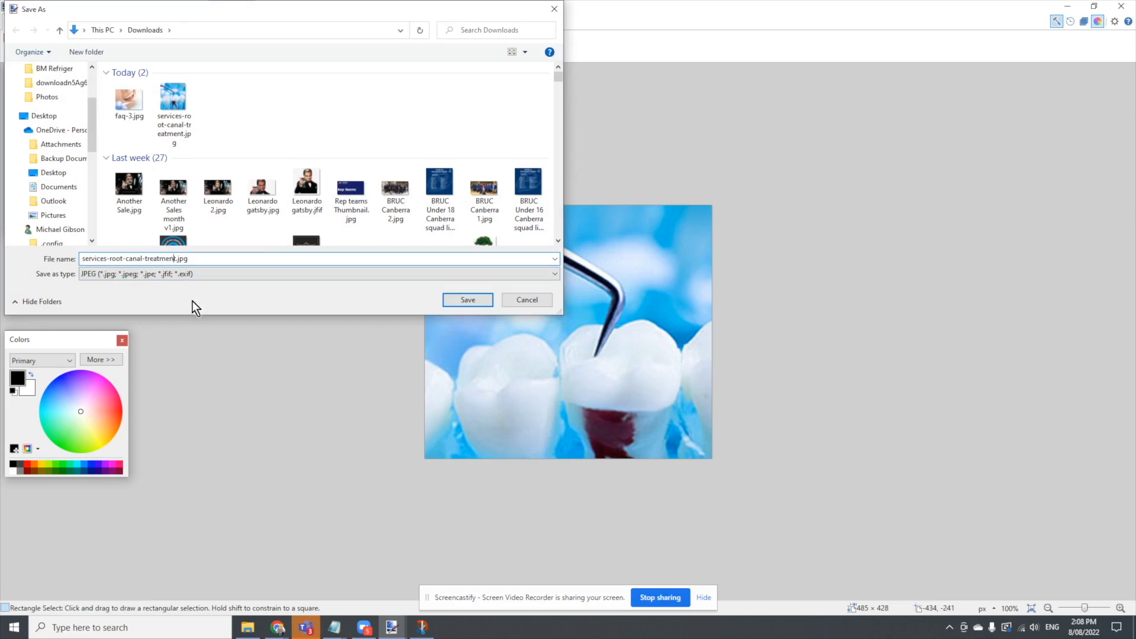
type("FAQ")
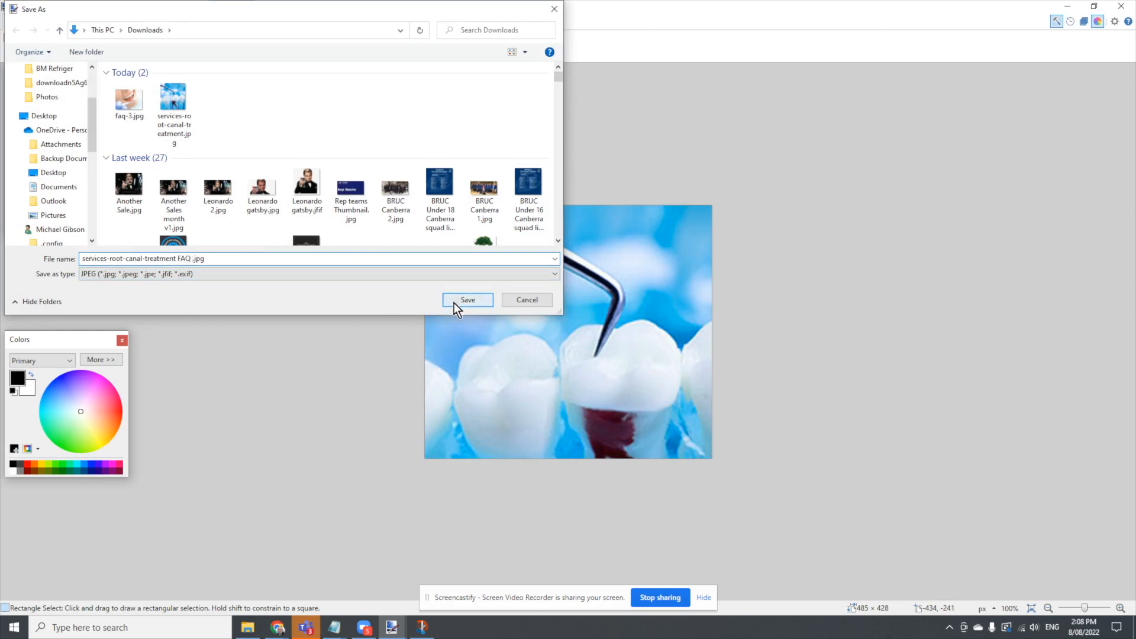
left_click(467, 299)
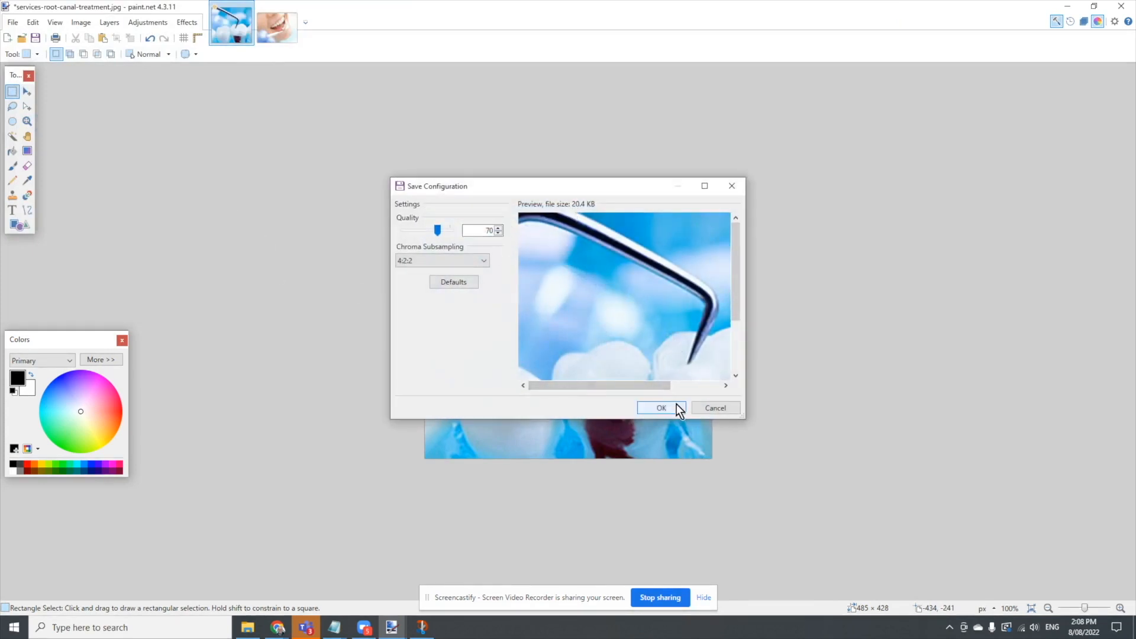
left_click(660, 407)
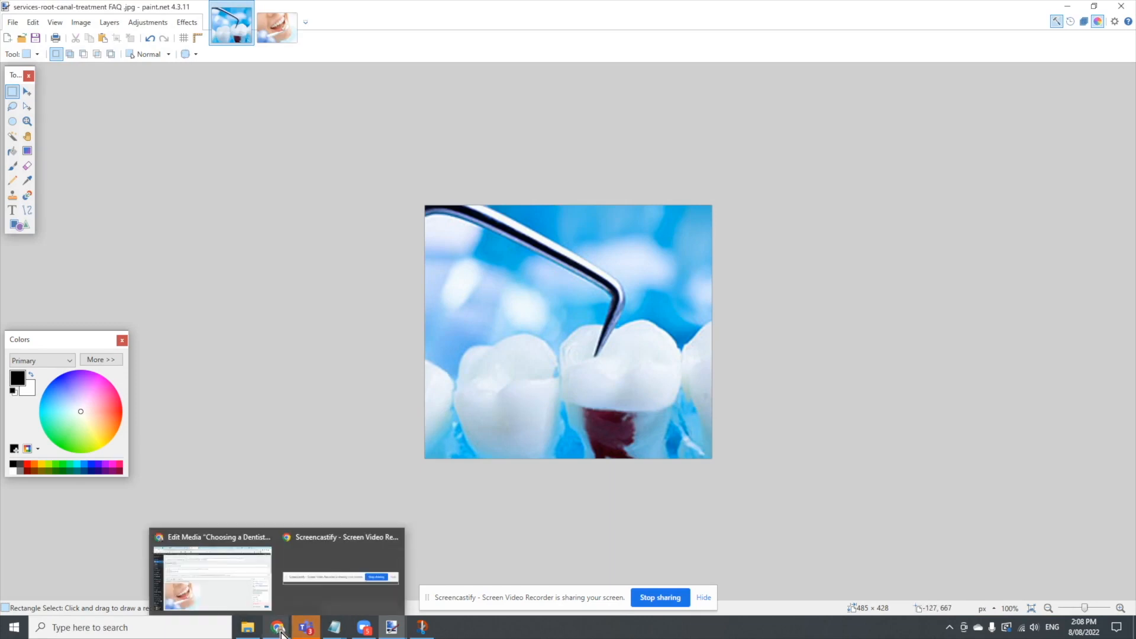
Return to the WordPress admin and open the post 'Best tips to keep your teeth white.' for editing.
left_click(210, 577)
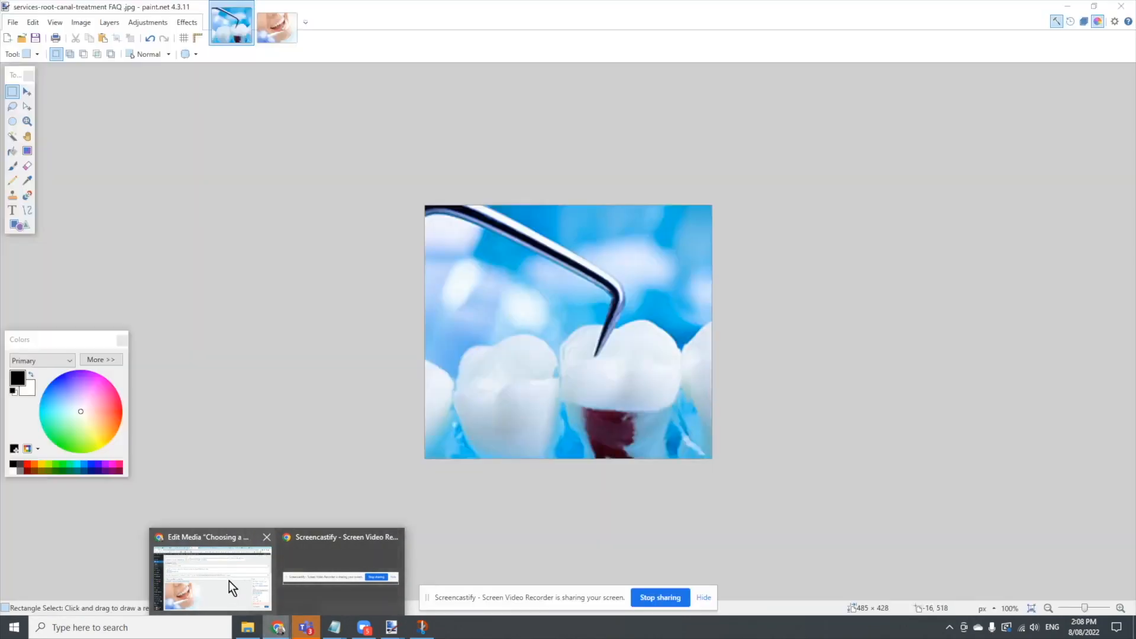
left_click(211, 577)
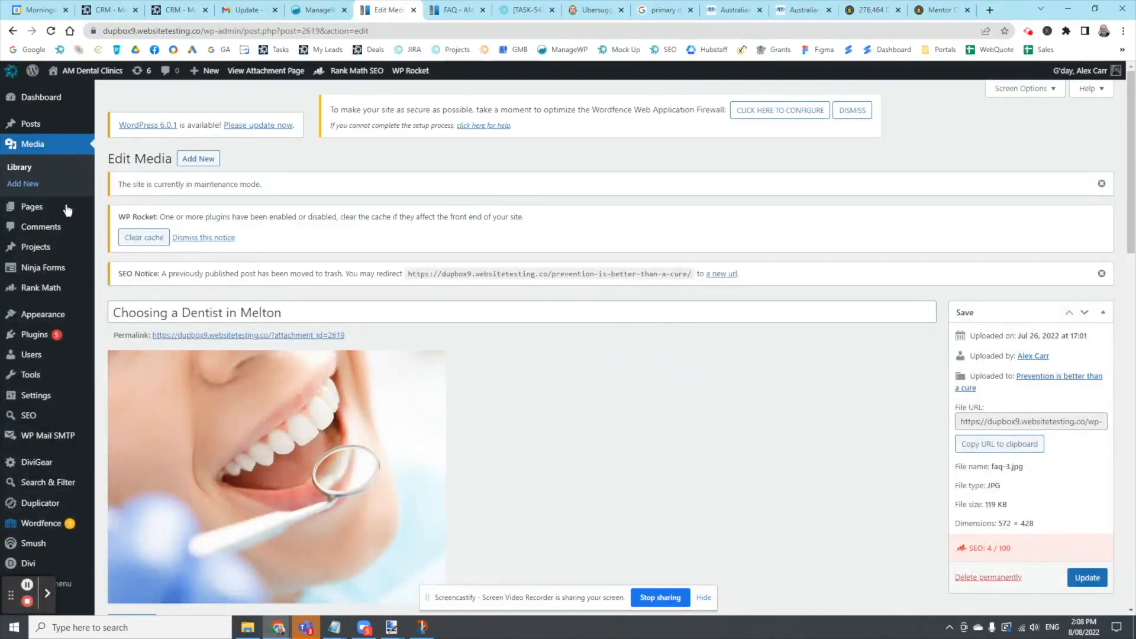
mouse_move(32, 144)
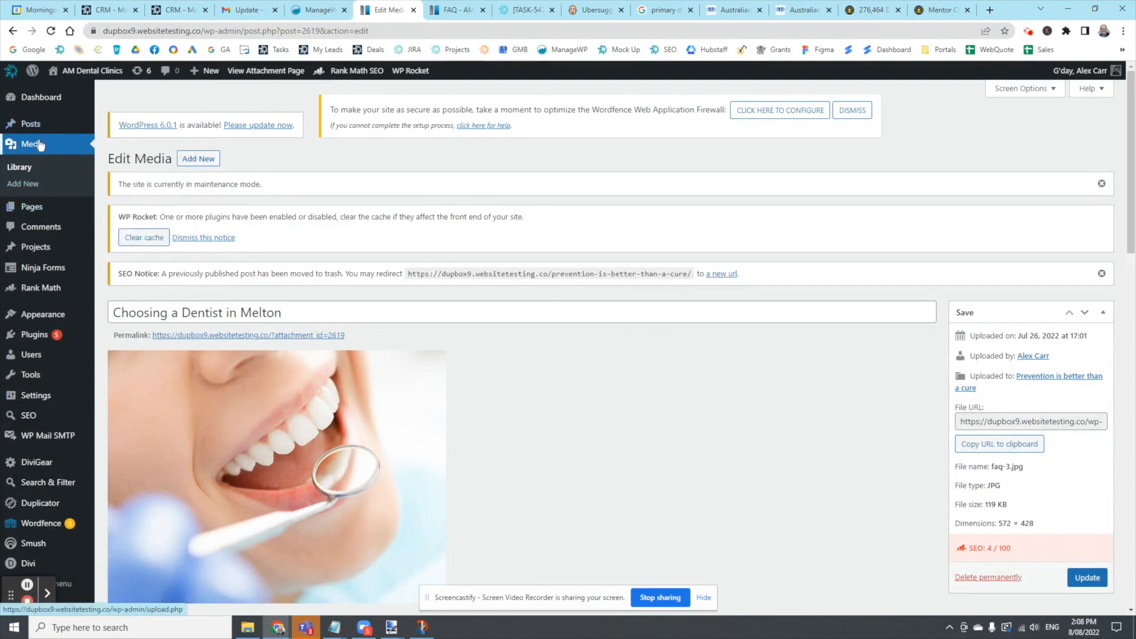
left_click(31, 123)
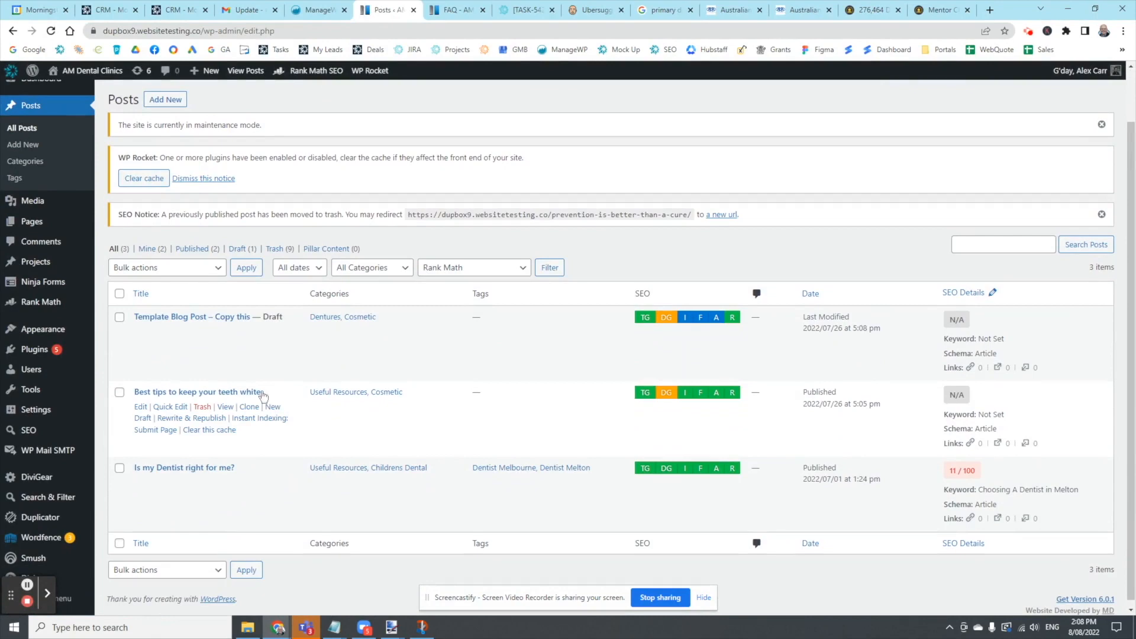
mouse_move(139, 406)
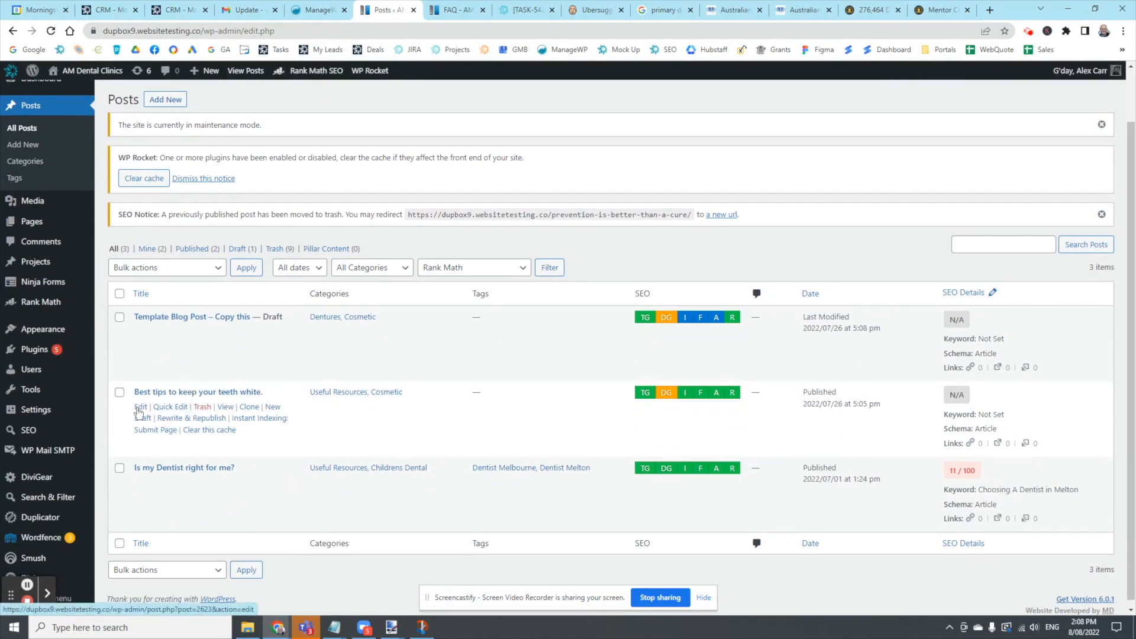
left_click(140, 405)
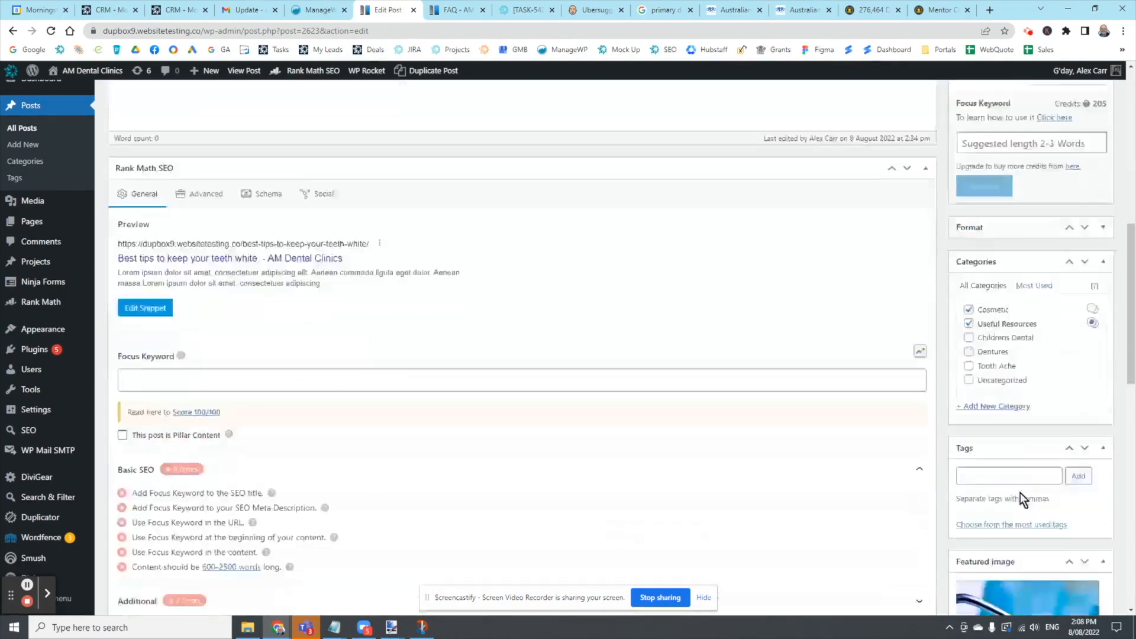
Remove the post's current featured image and start choosing a new one from the media dialog.
scroll("down", 3)
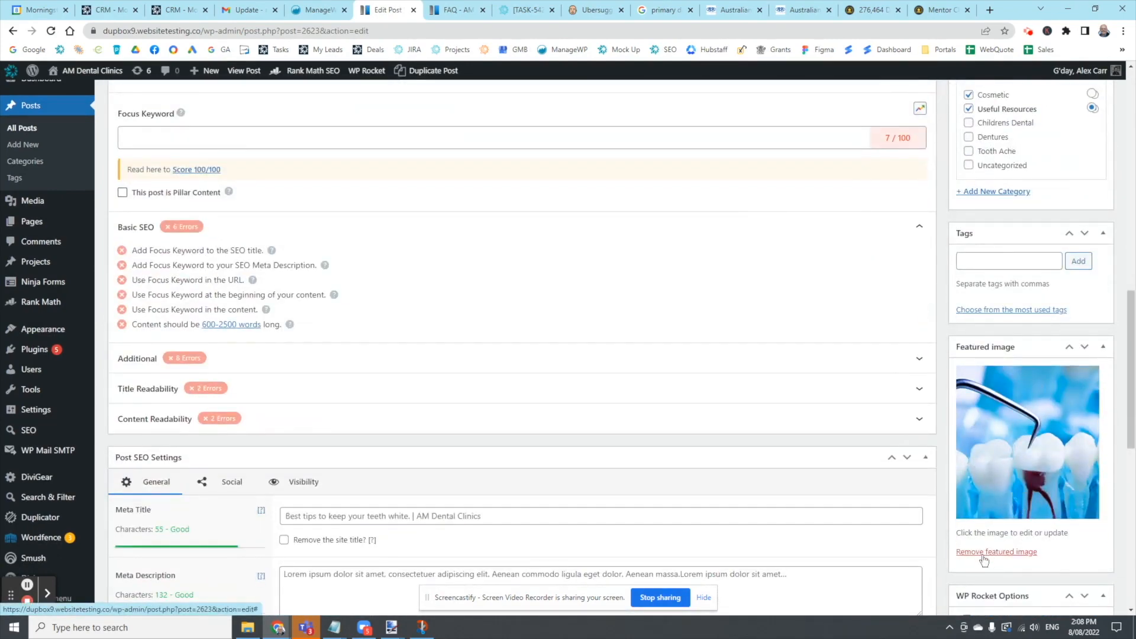
left_click(996, 551)
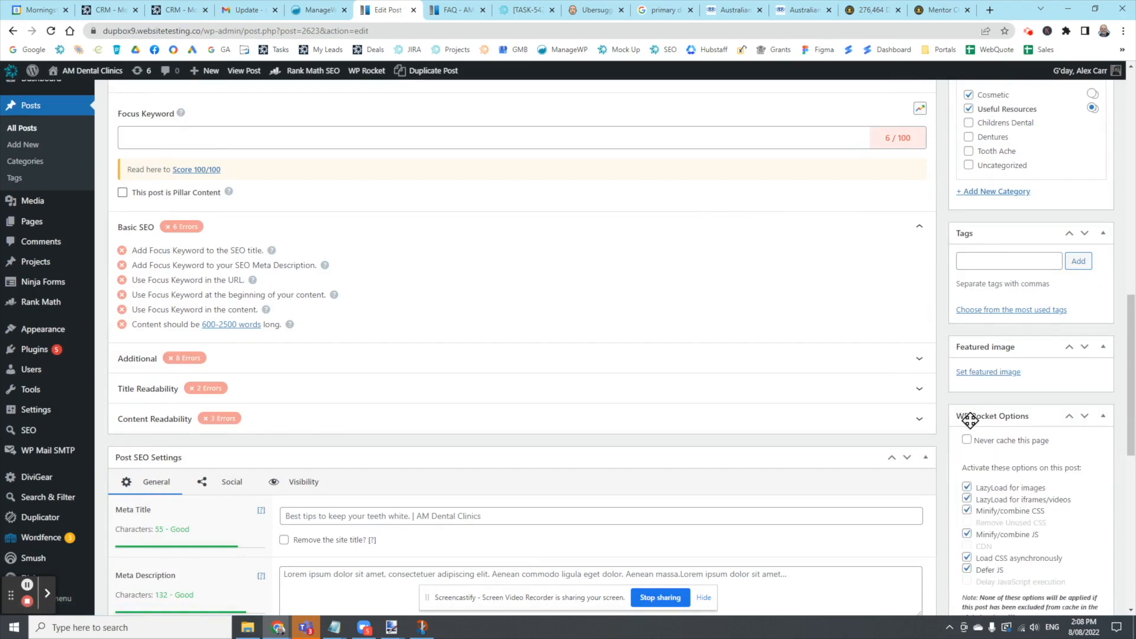
left_click(987, 371)
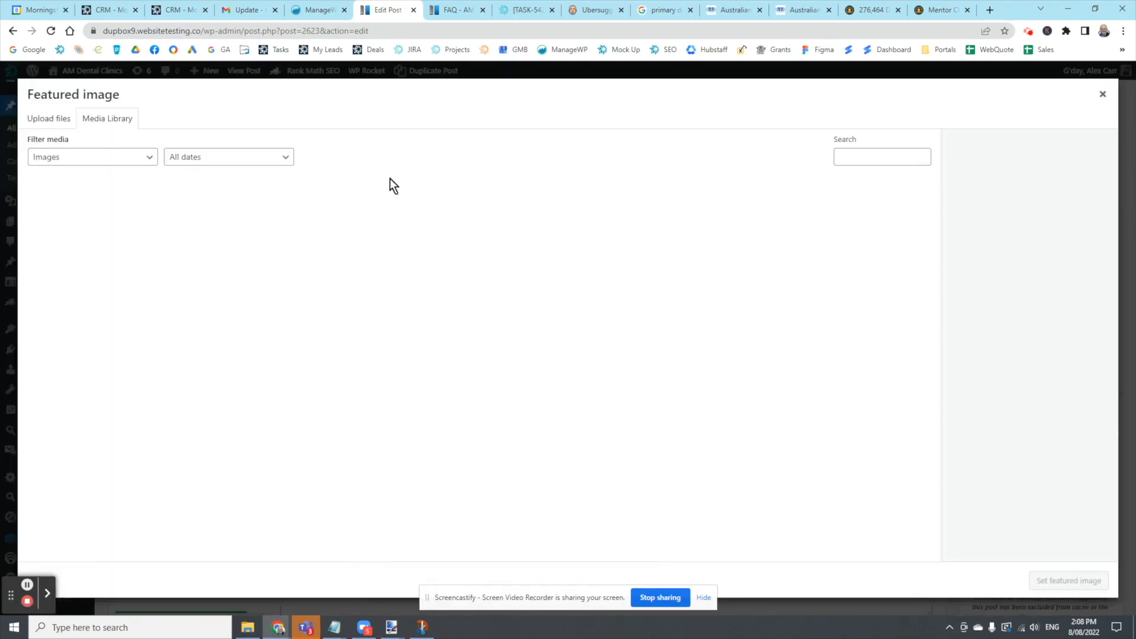
Upload 'services-root-canal-treatment FAQ.jpg' from Downloads into the featured-image media dialog.
left_click(48, 118)
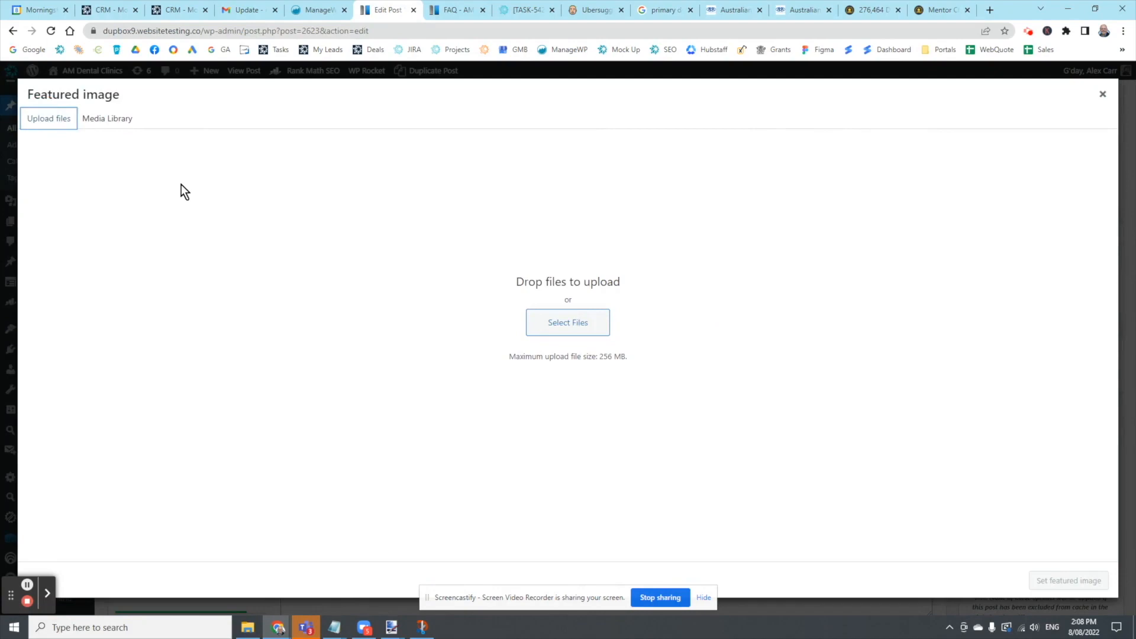
left_click(567, 322)
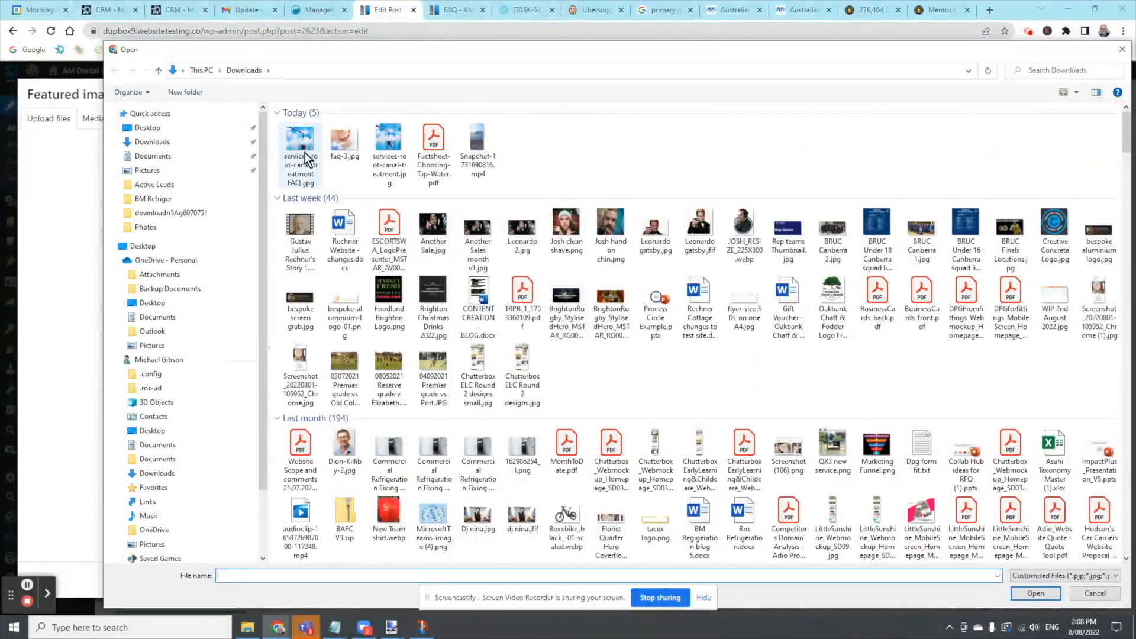
left_click(299, 144)
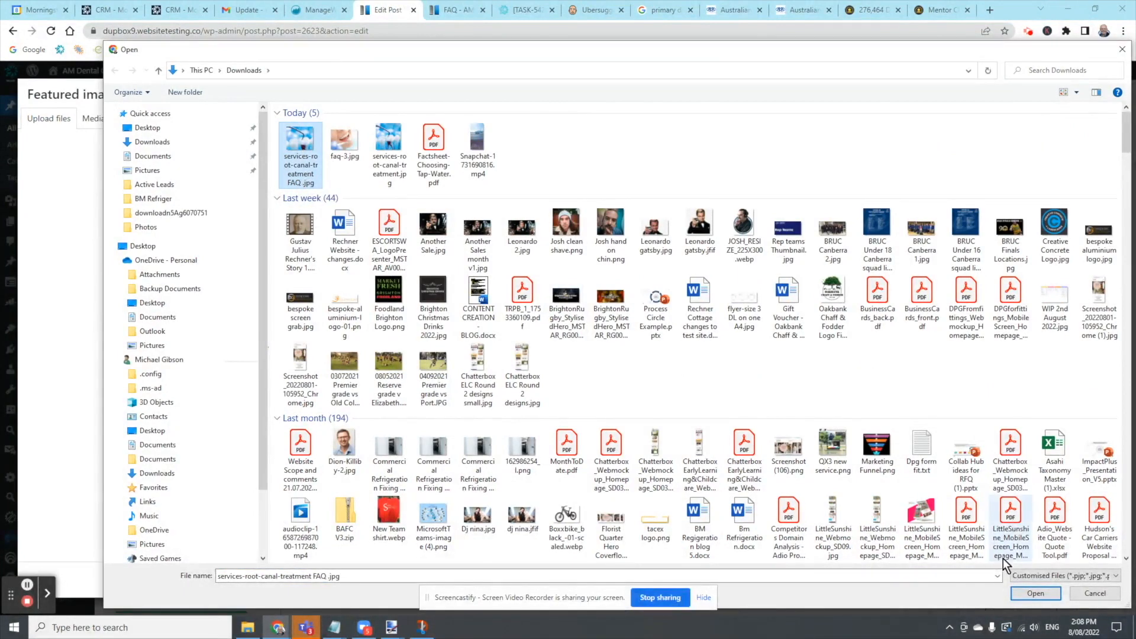
left_click(1034, 593)
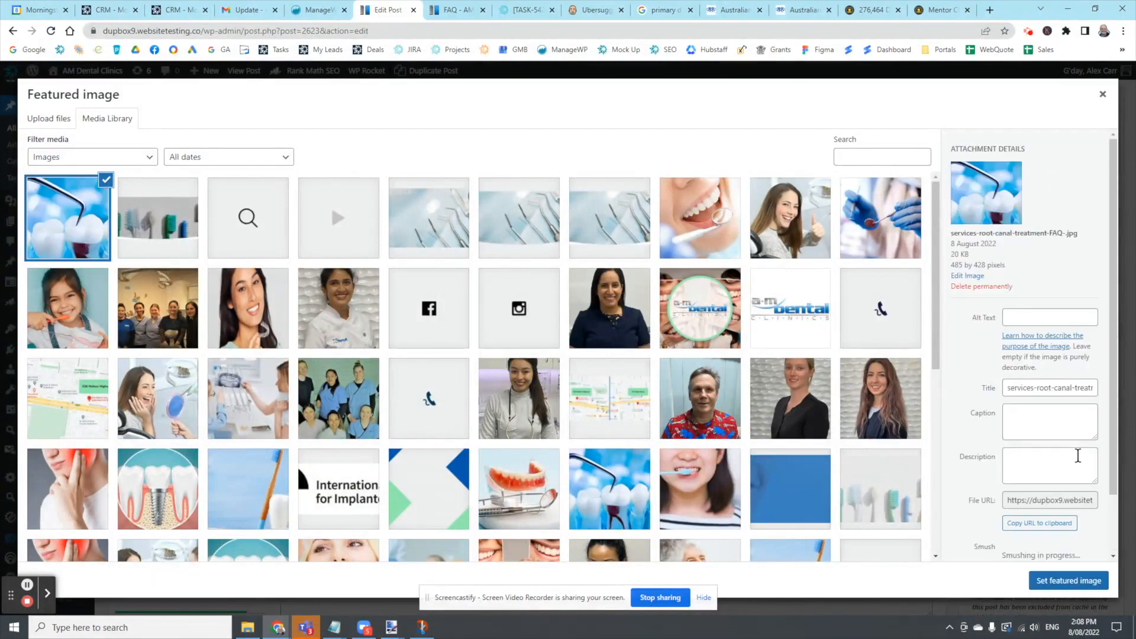
Give the image the alt text 'root-canal-treatment FAQ' and set it as the post's featured image.
triple_click(1049, 388)
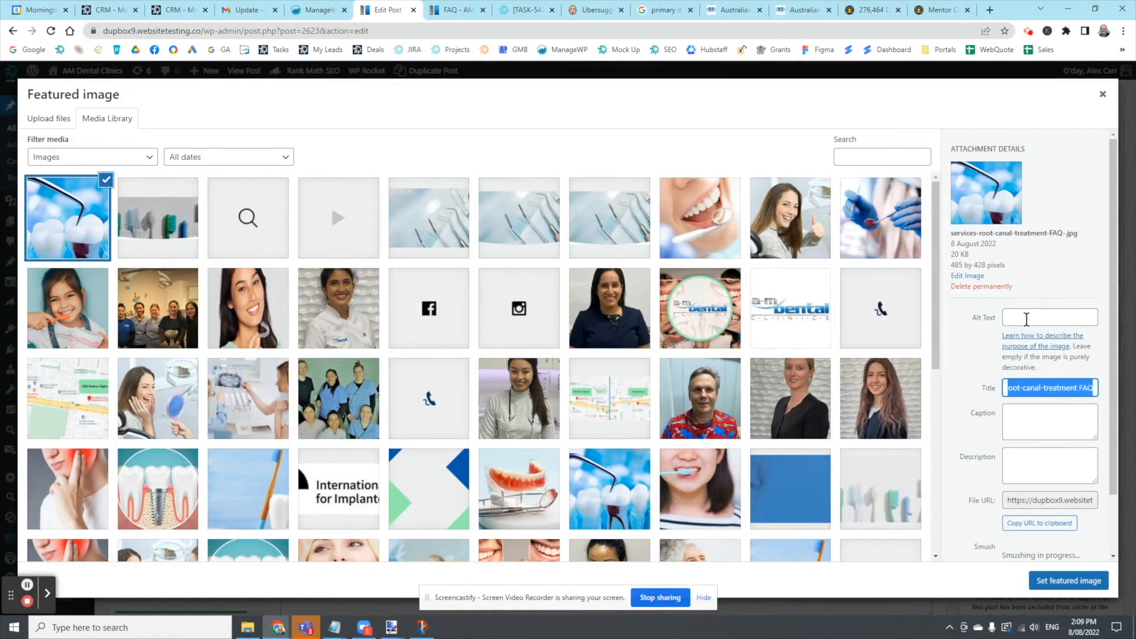
type("root-canal-treatment FAQ")
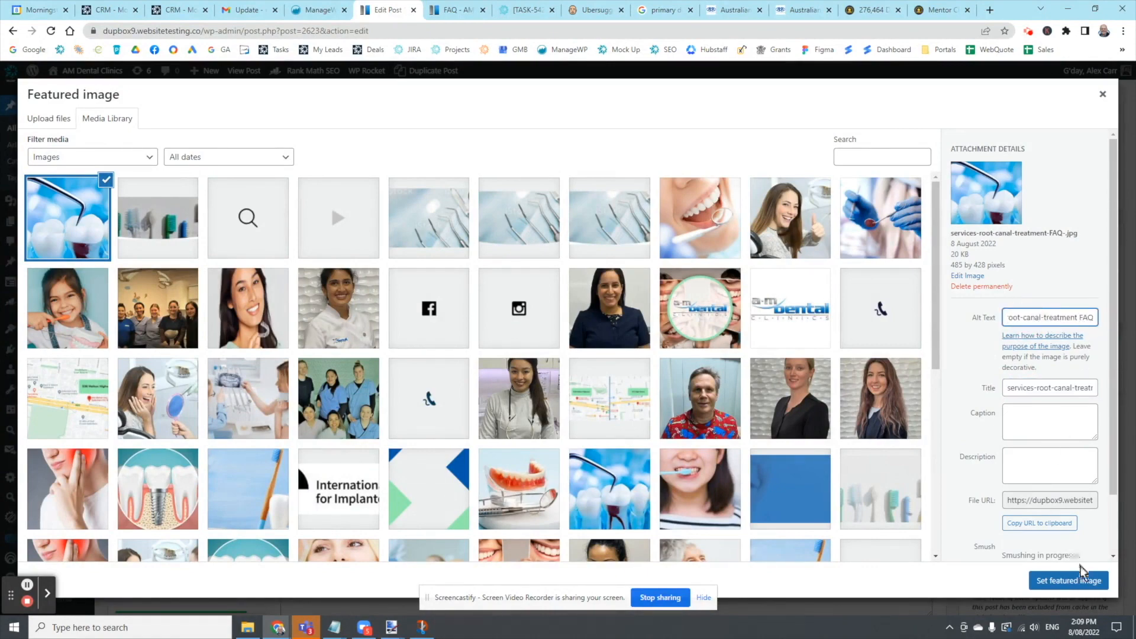
left_click(1067, 580)
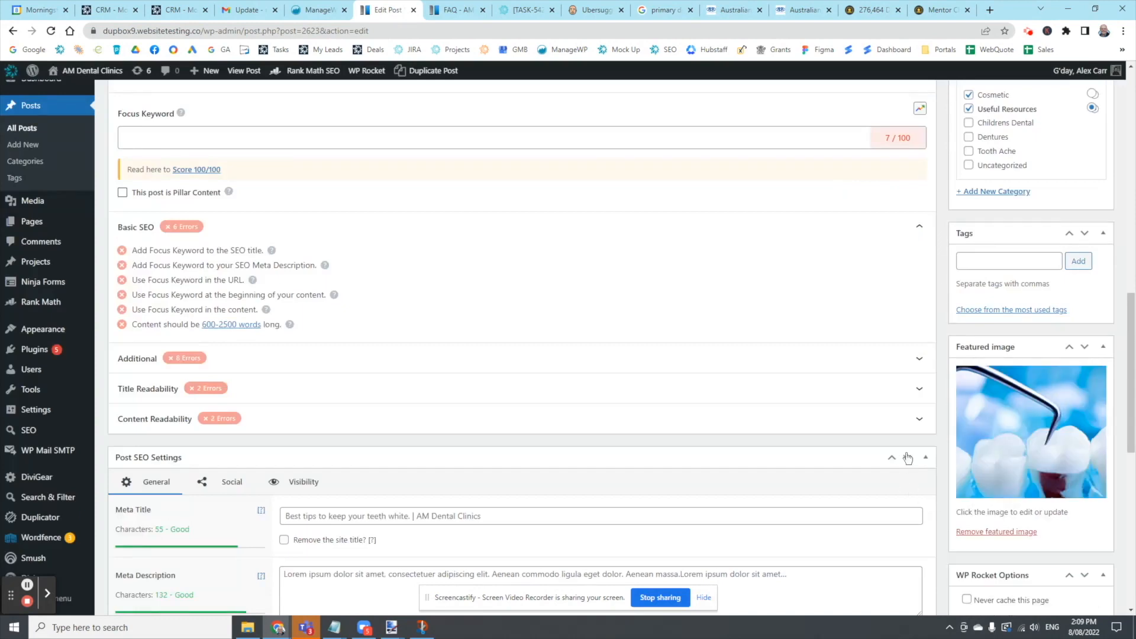
scroll("up", 3)
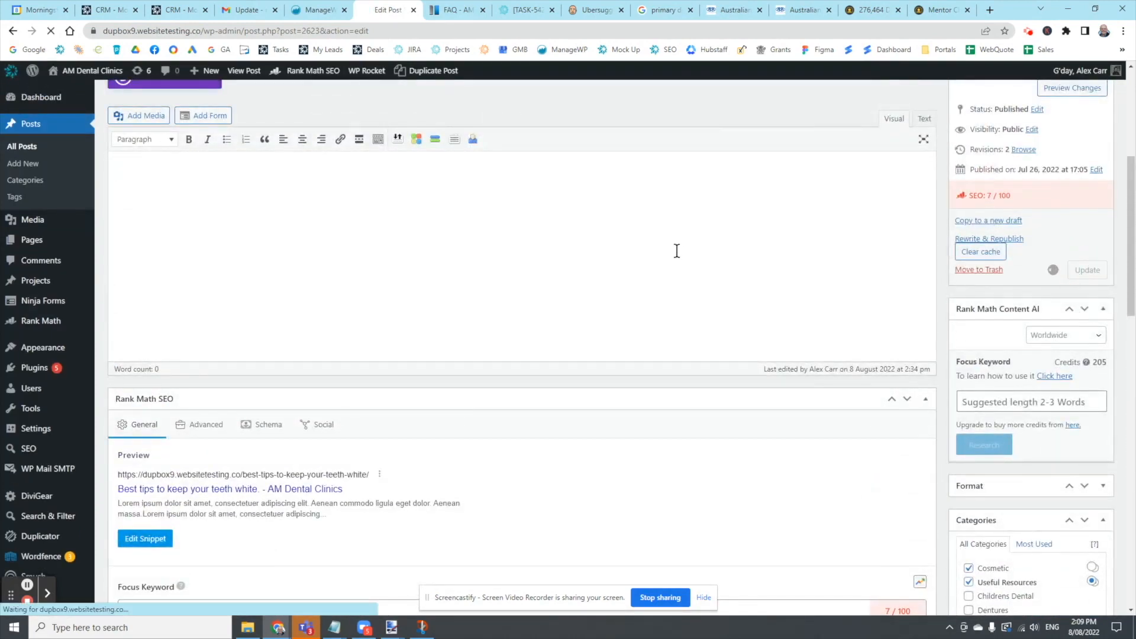
mouse_move(728, 251)
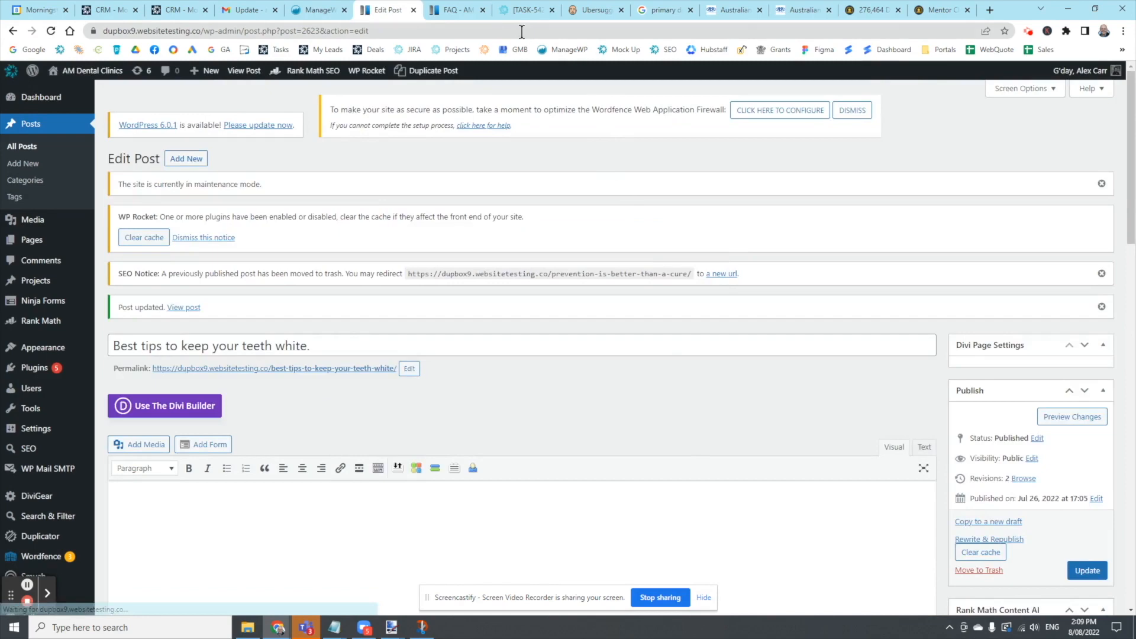
Scroll the live FAQ page to the post cards to see the root canal image on the 'Best tips' card.
left_click(453, 9)
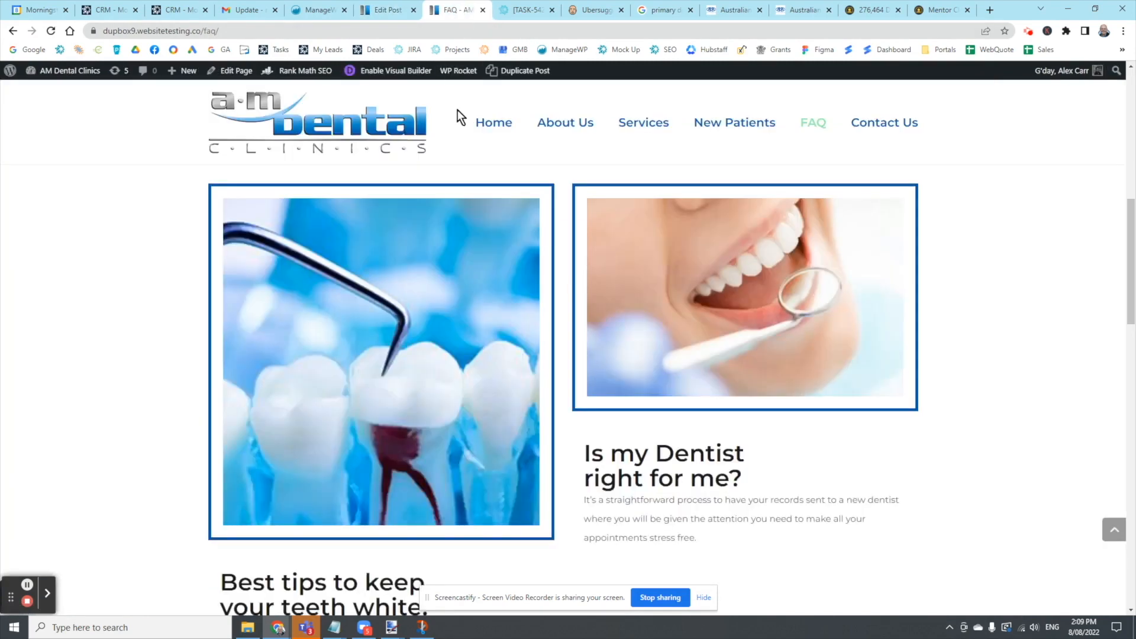
scroll("down", 3)
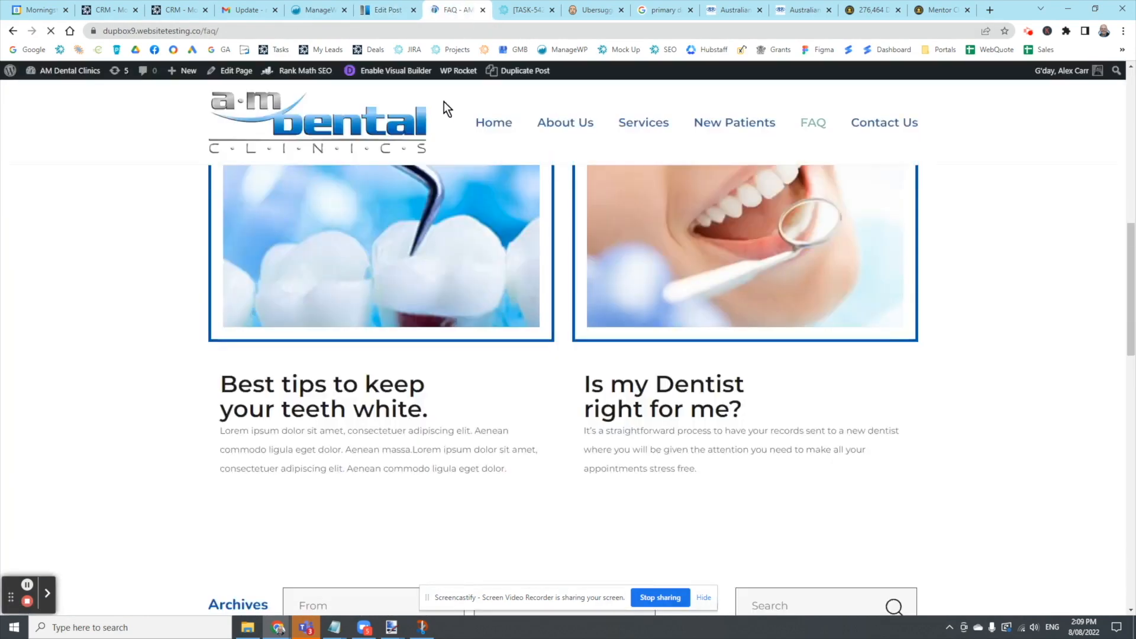
scroll("up", 3)
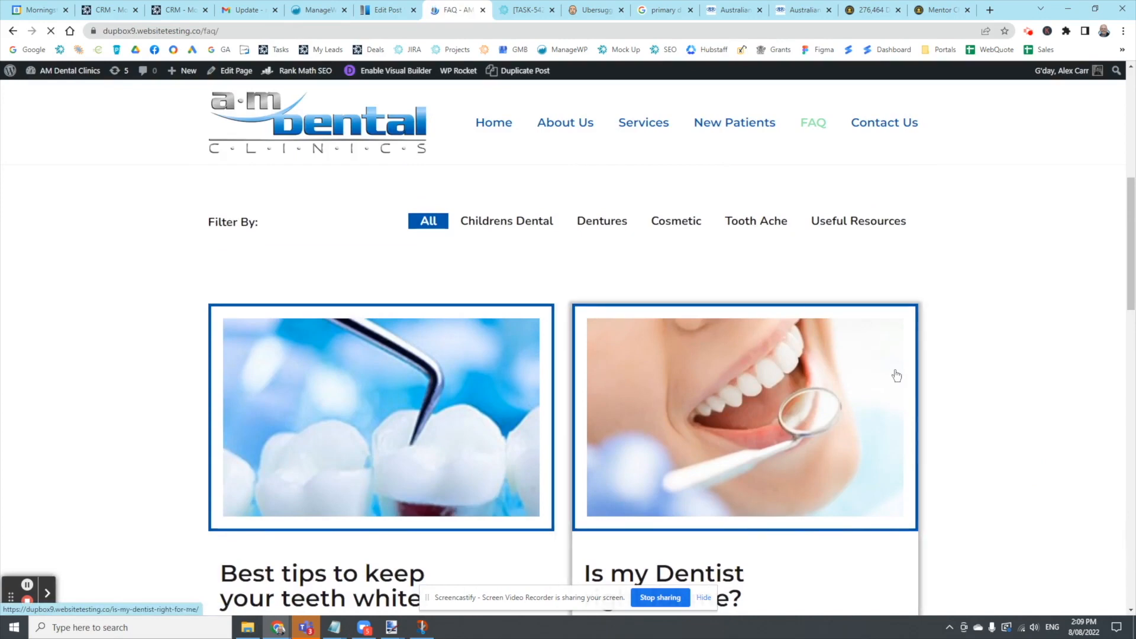
scroll("down", 3)
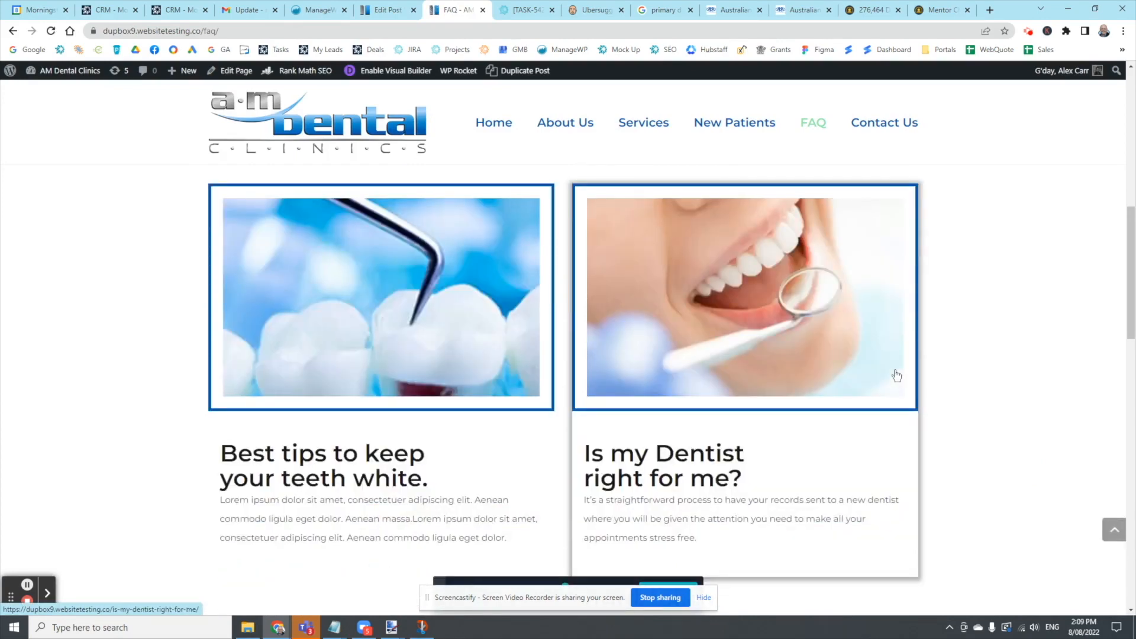
mouse_move(909, 505)
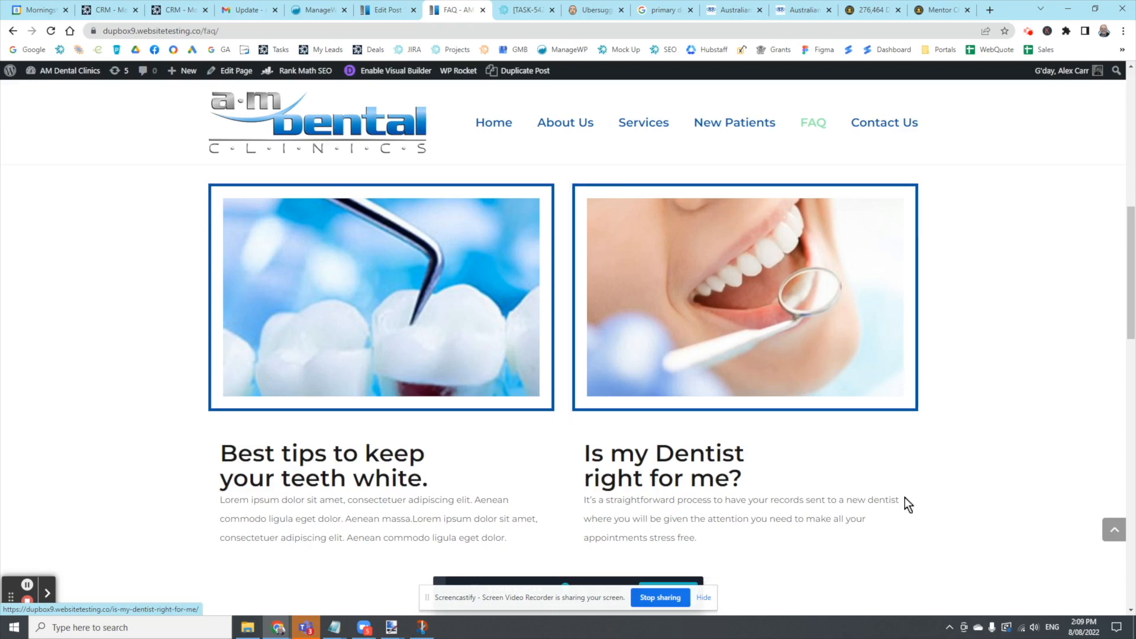
mouse_move(742, 345)
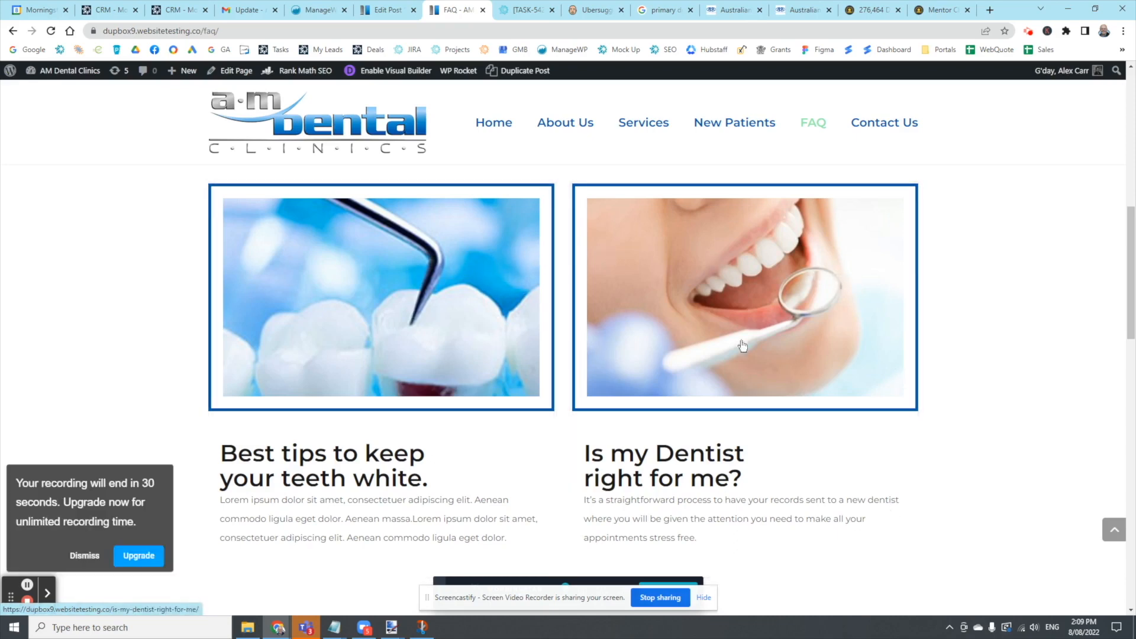
mouse_move(888, 578)
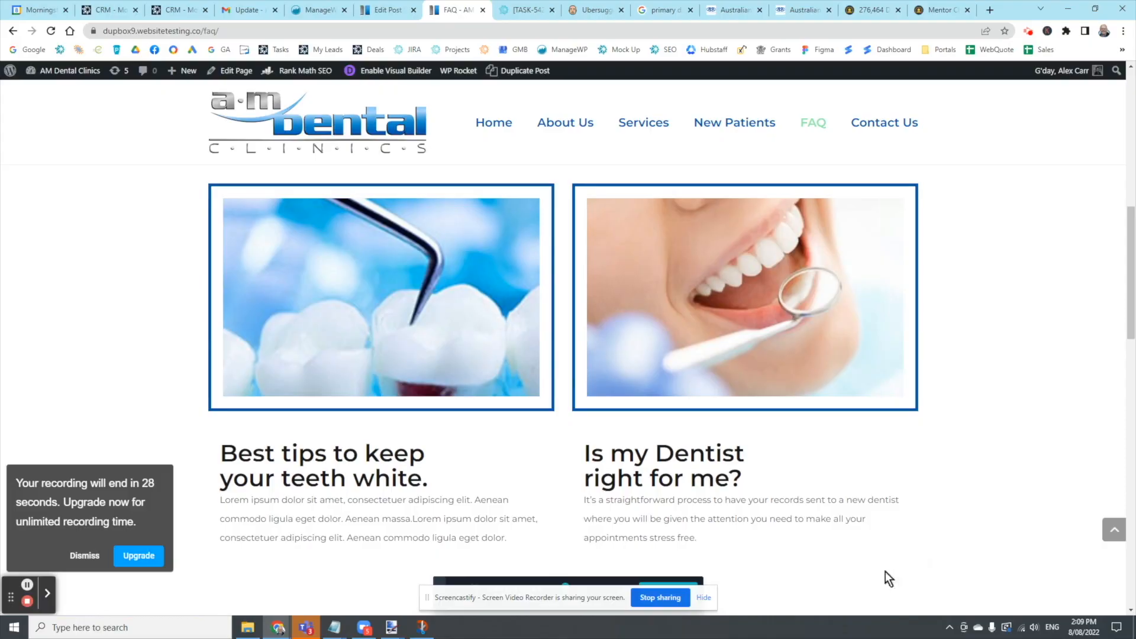